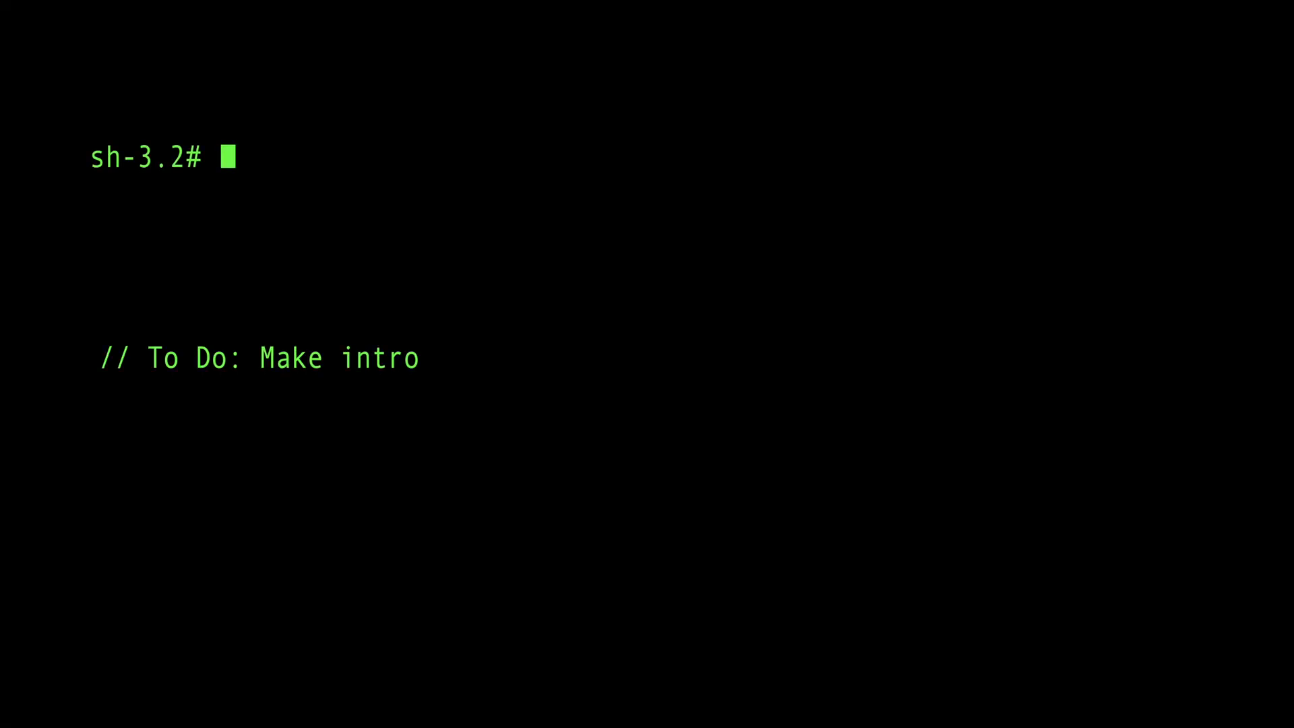
Go through the Btrfs intro and bring up the DSM desktop at 192.168.1.123
{"action": "type", "text": "call intro_Placeholder(#title)"}
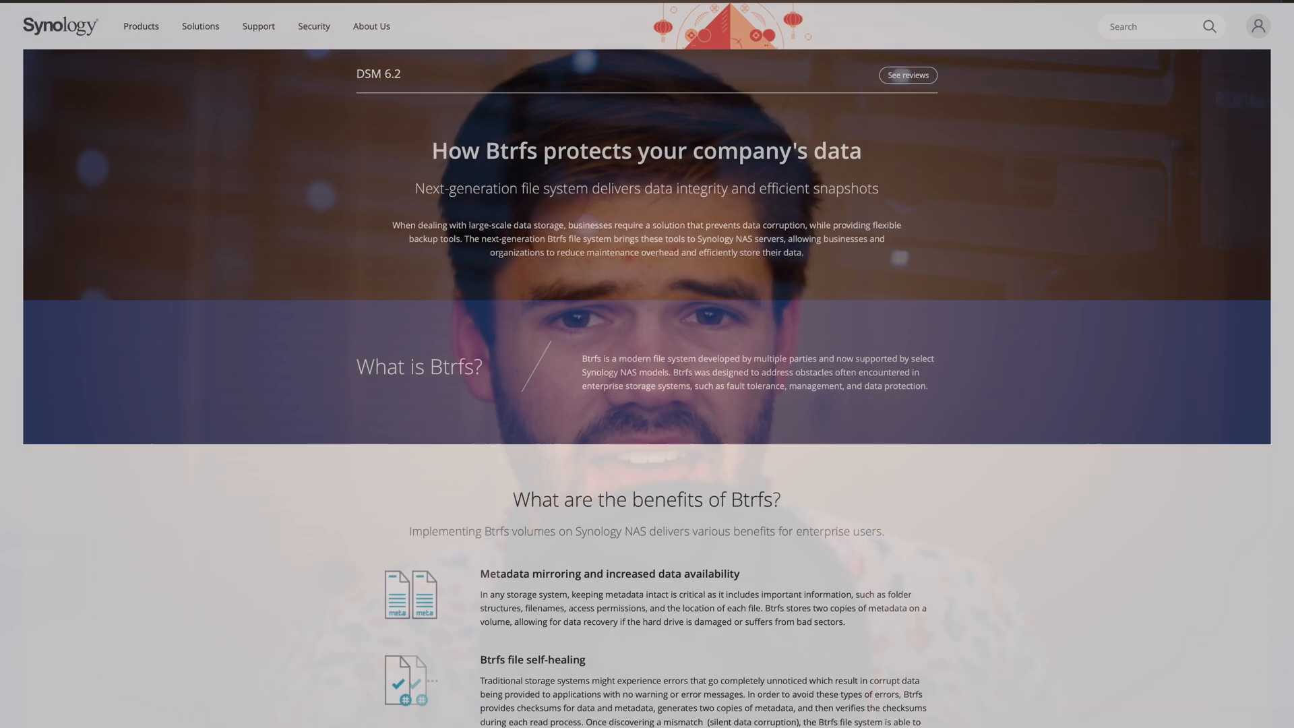
{"action": "scroll", "scroll_direction": "down", "scroll_amount": 3}
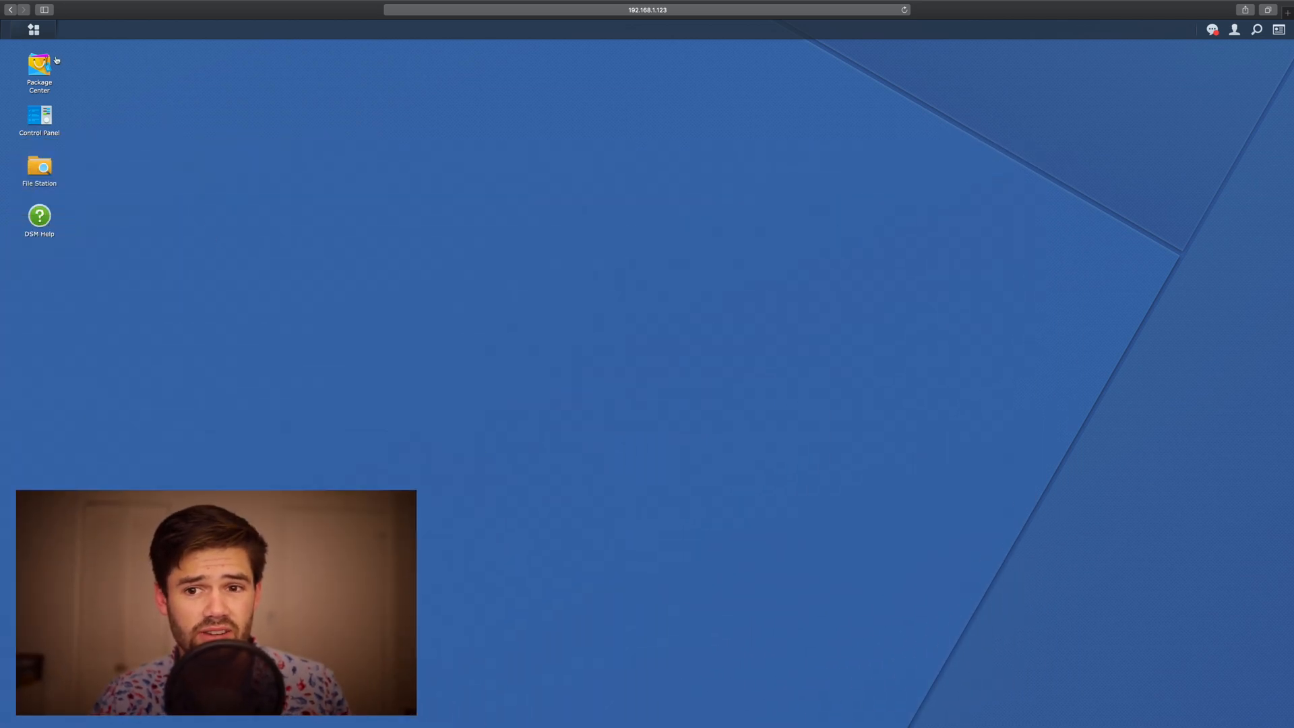
Find 'snapshot' in Package Center and install Snapshot Replication plus Replication Service
{"action": "double_click", "coordinate": [38, 65]}
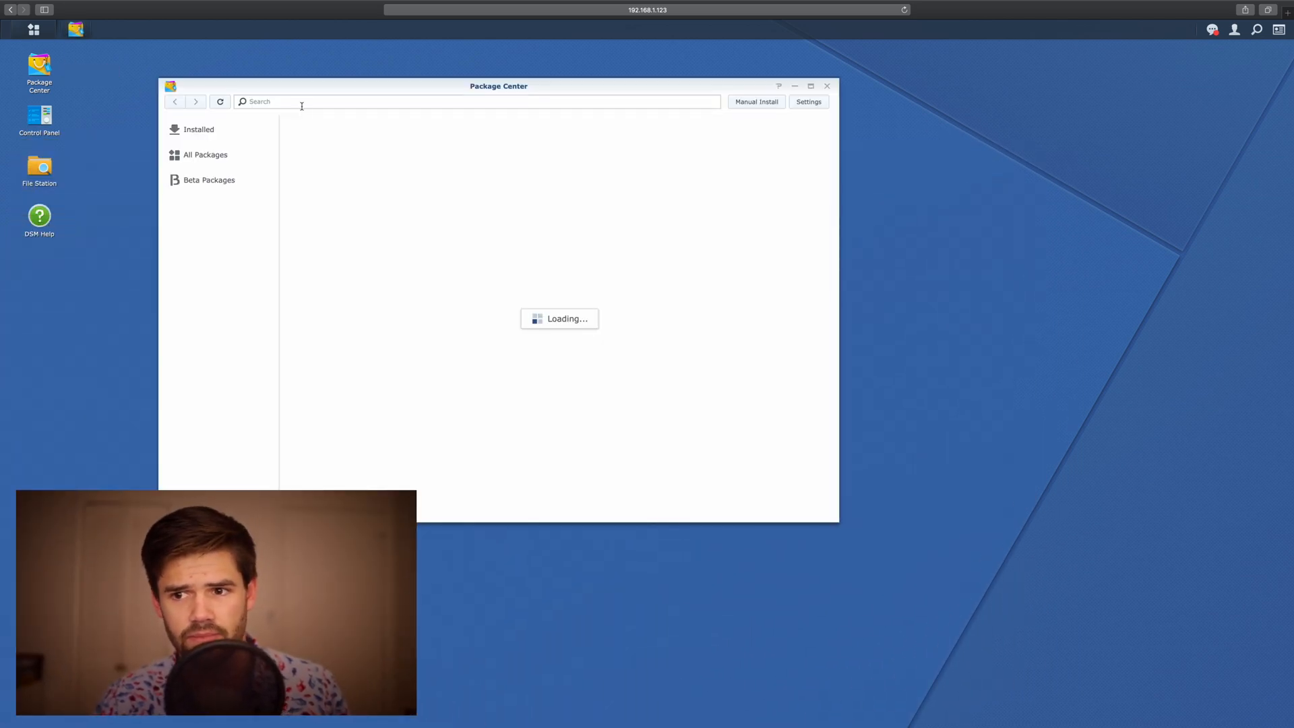
{"action": "left_click", "coordinate": [205, 154]}
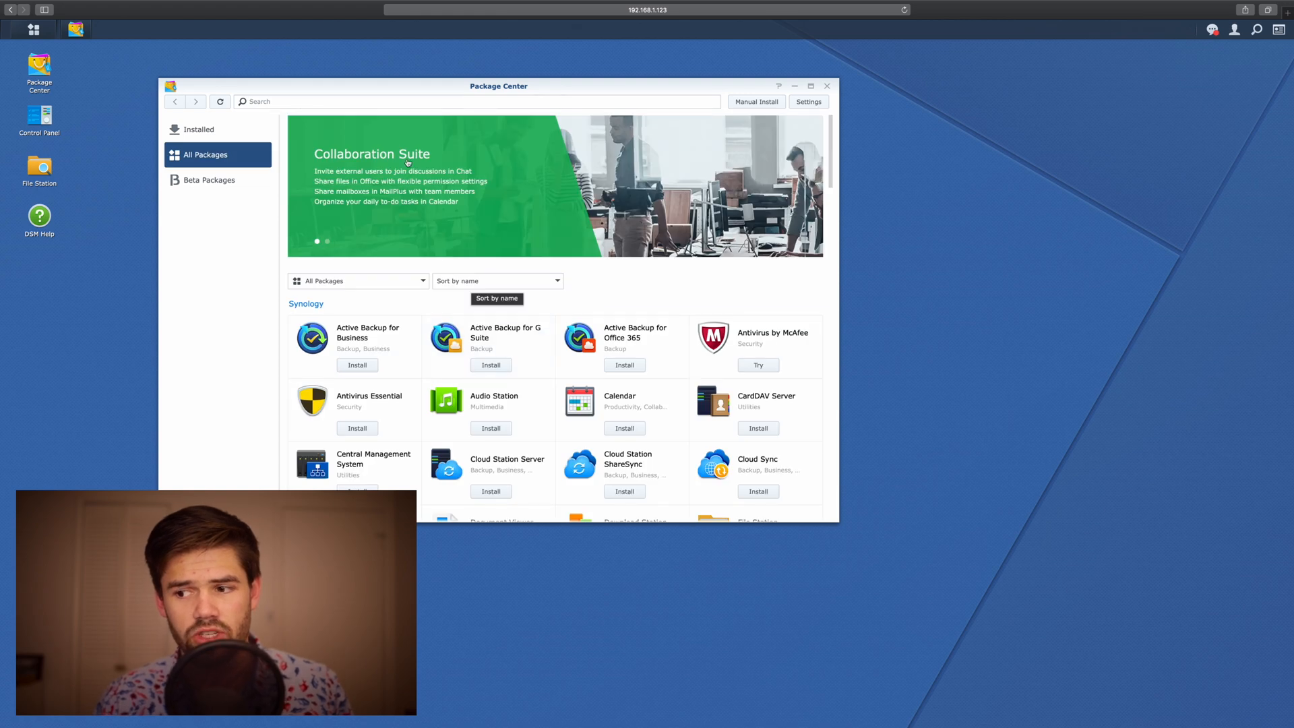
{"action": "type", "text": "snapshot"}
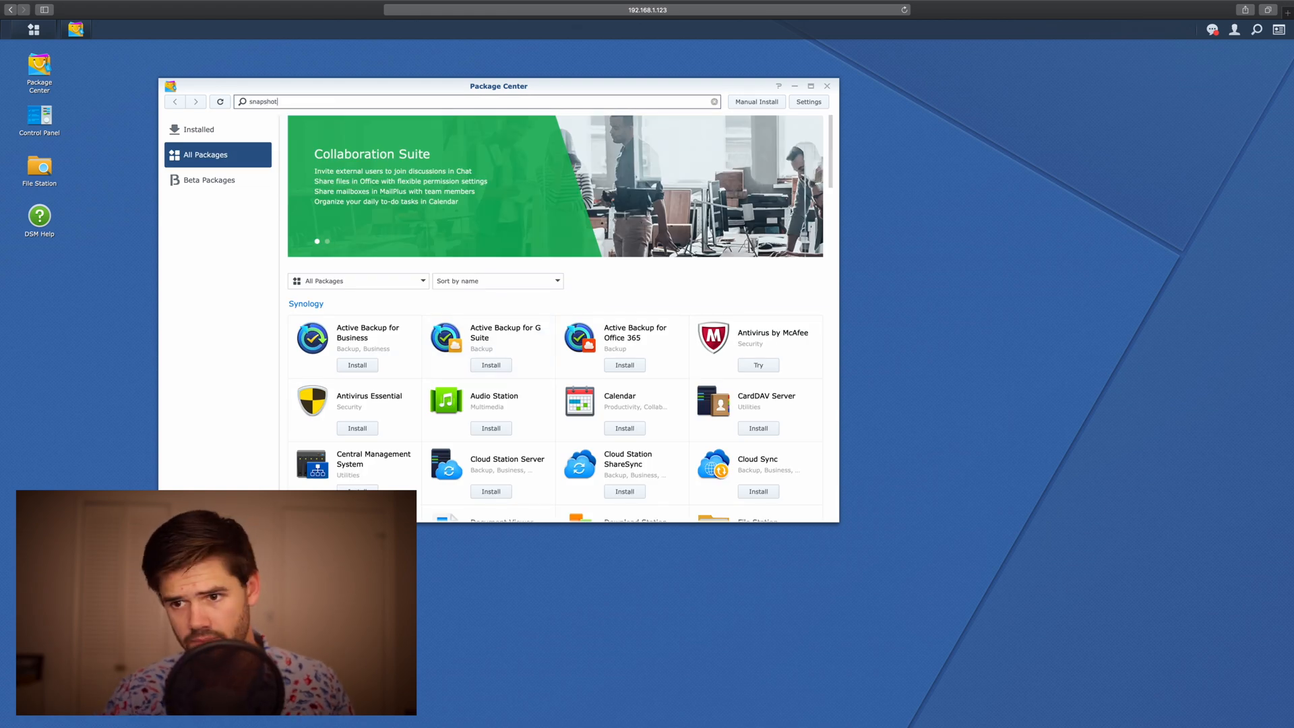
{"action": "left_click", "coordinate": [357, 185]}
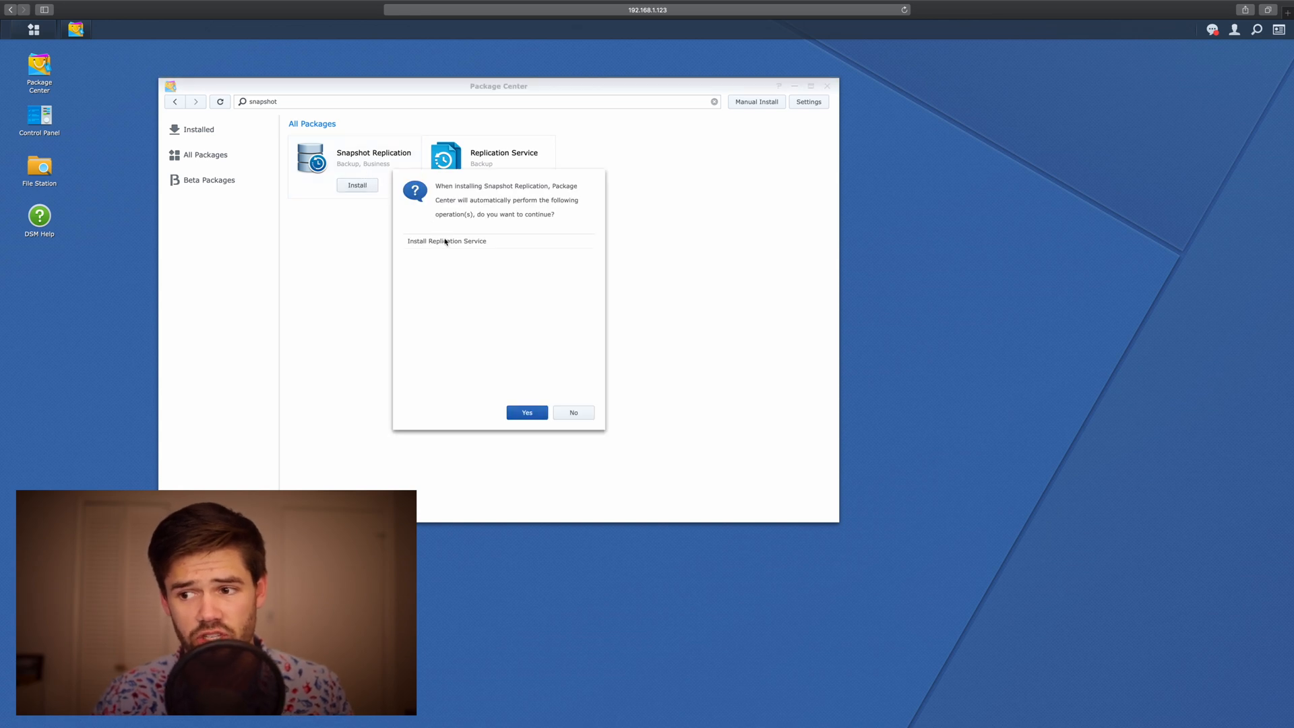
{"action": "left_click", "coordinate": [527, 412]}
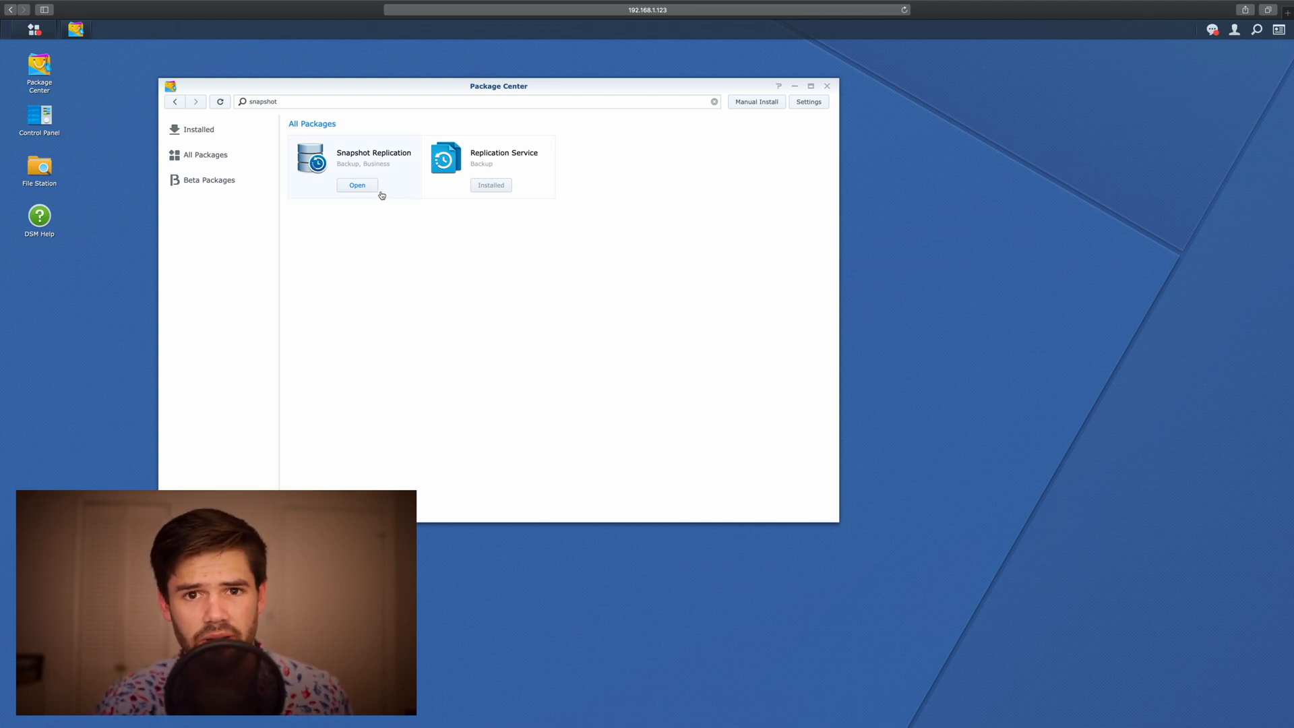
Launch Snapshot Replication and tick 'Do not show this message again' on the performance notice
{"action": "left_click", "coordinate": [358, 185]}
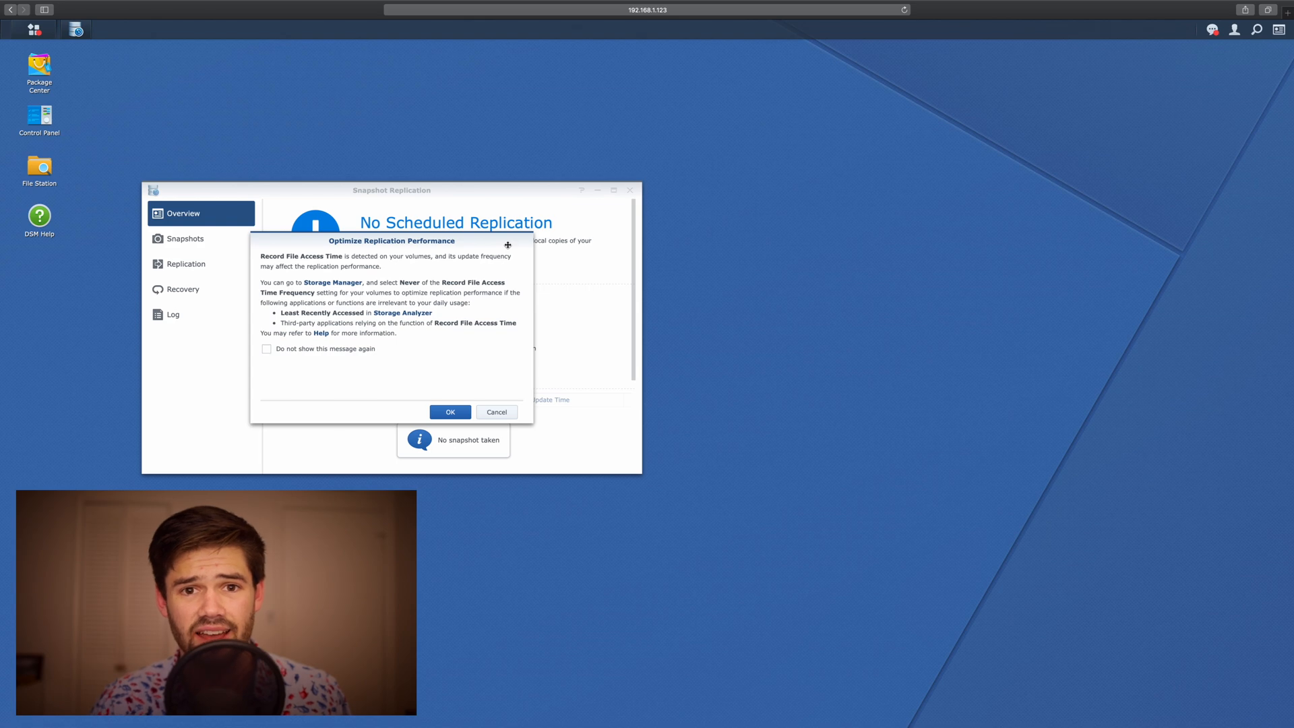
{"action": "mouse_move", "coordinate": [460, 339]}
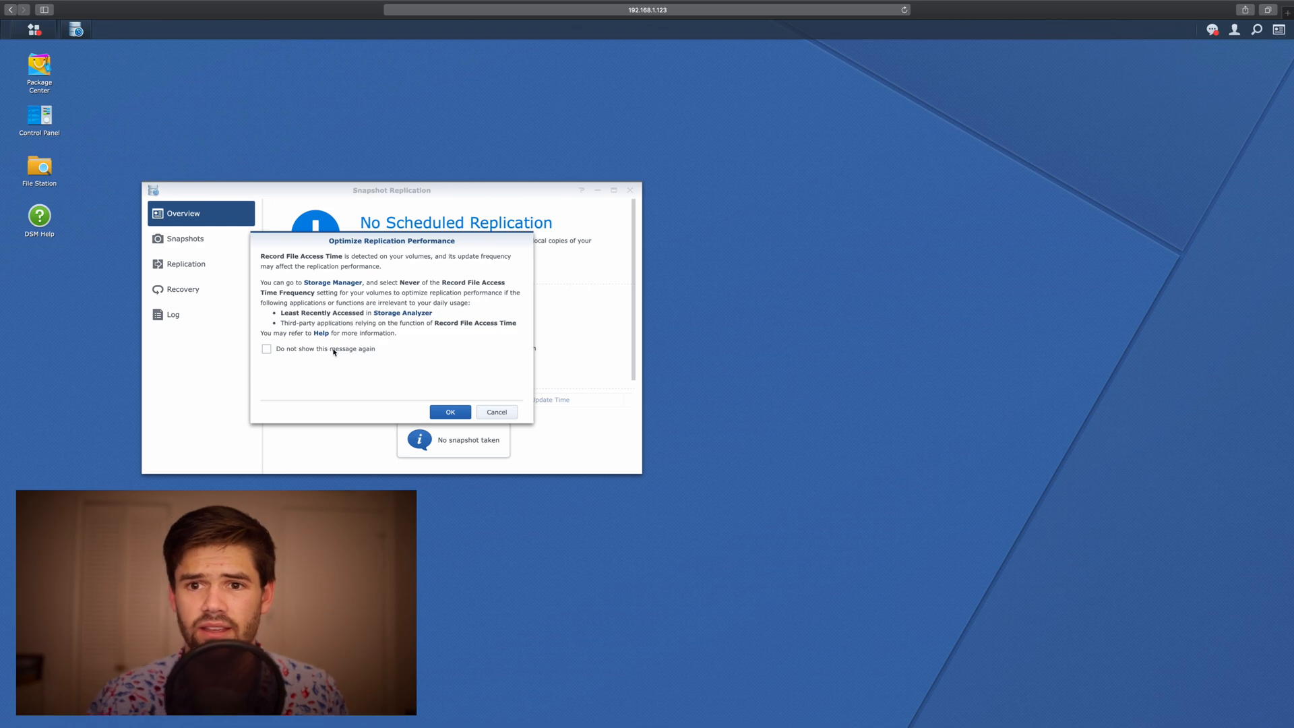
{"action": "left_click", "coordinate": [267, 348]}
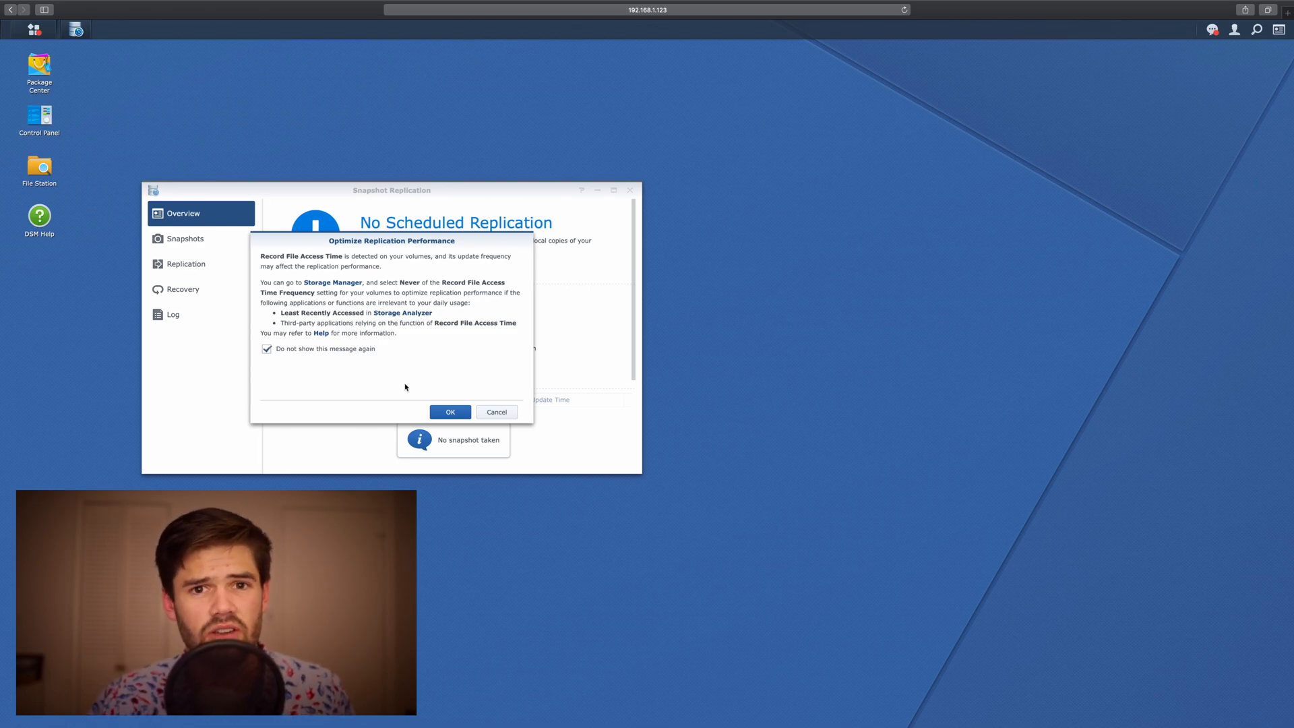
Dismiss the Optimize Replication Performance notice and review the Overview: 16 MB unprotected, no snapshots
{"action": "left_click", "coordinate": [450, 412]}
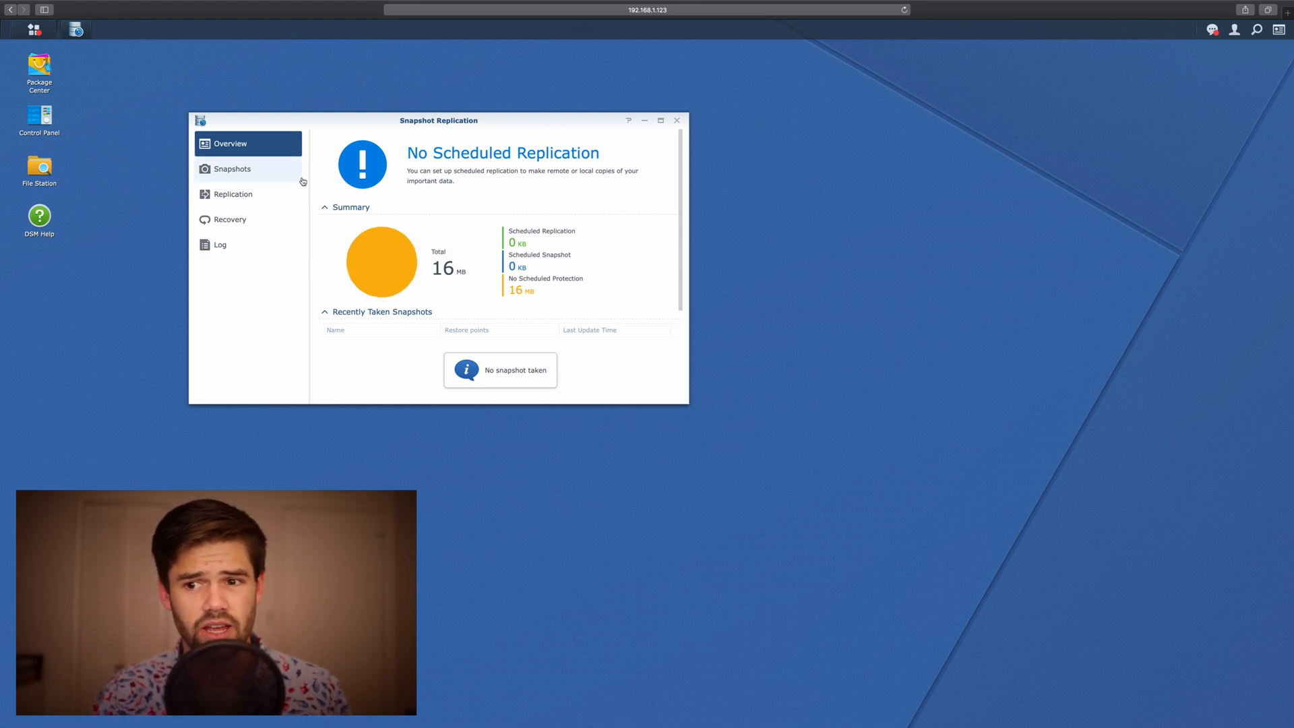
{"action": "mouse_move", "coordinate": [264, 220]}
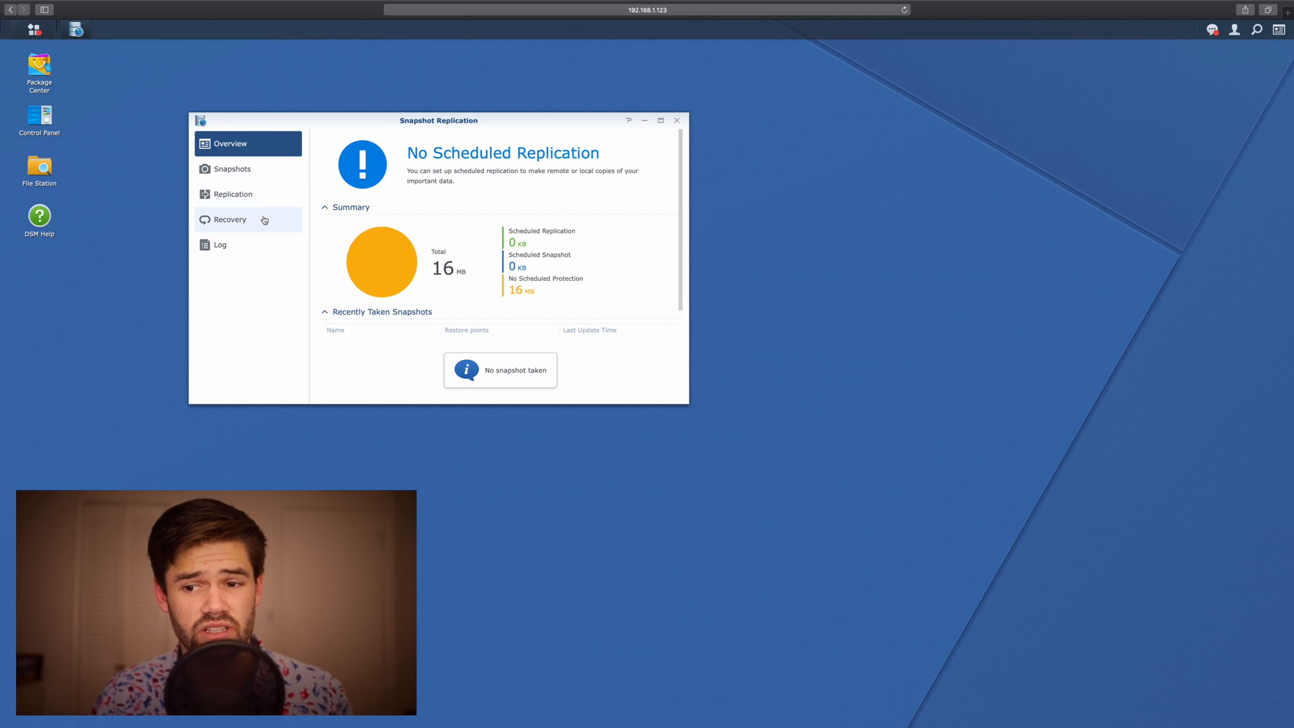
Enable For Tutorial's snapshot schedule every 5 minutes daily until 23:55, showing retention options
{"action": "left_click", "coordinate": [232, 169]}
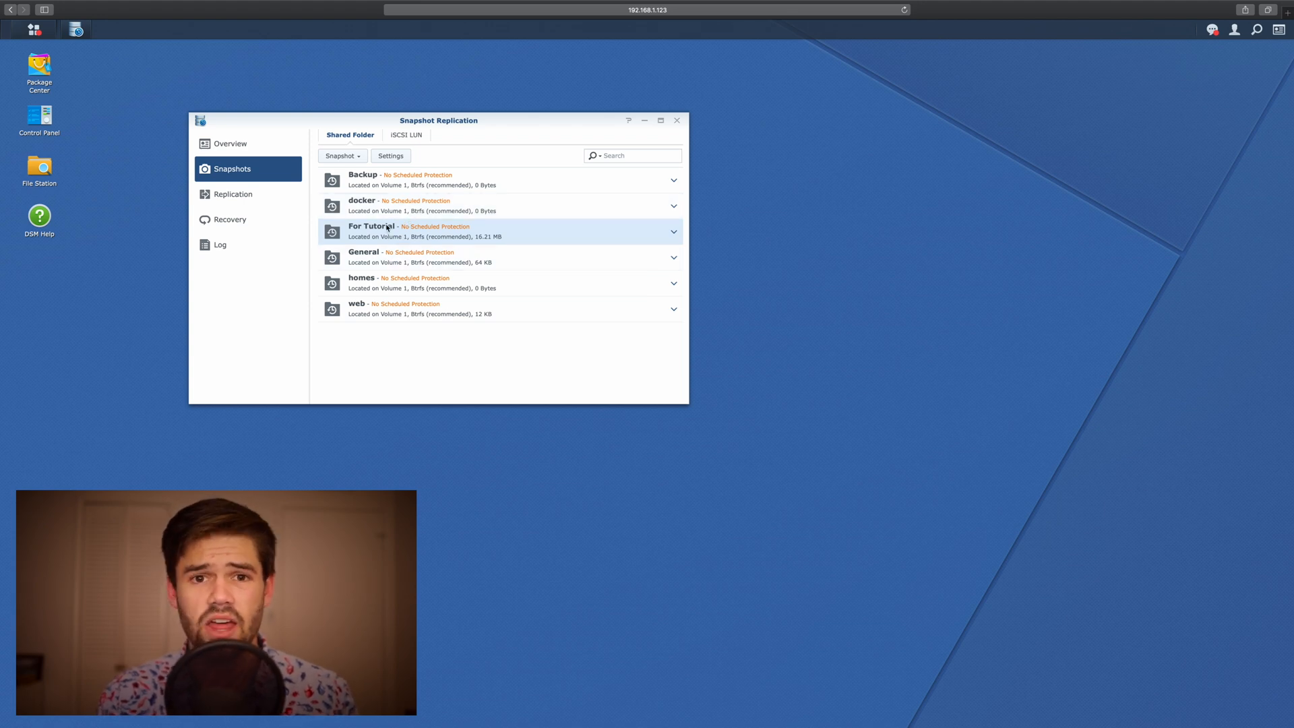
{"action": "left_click", "coordinate": [391, 156]}
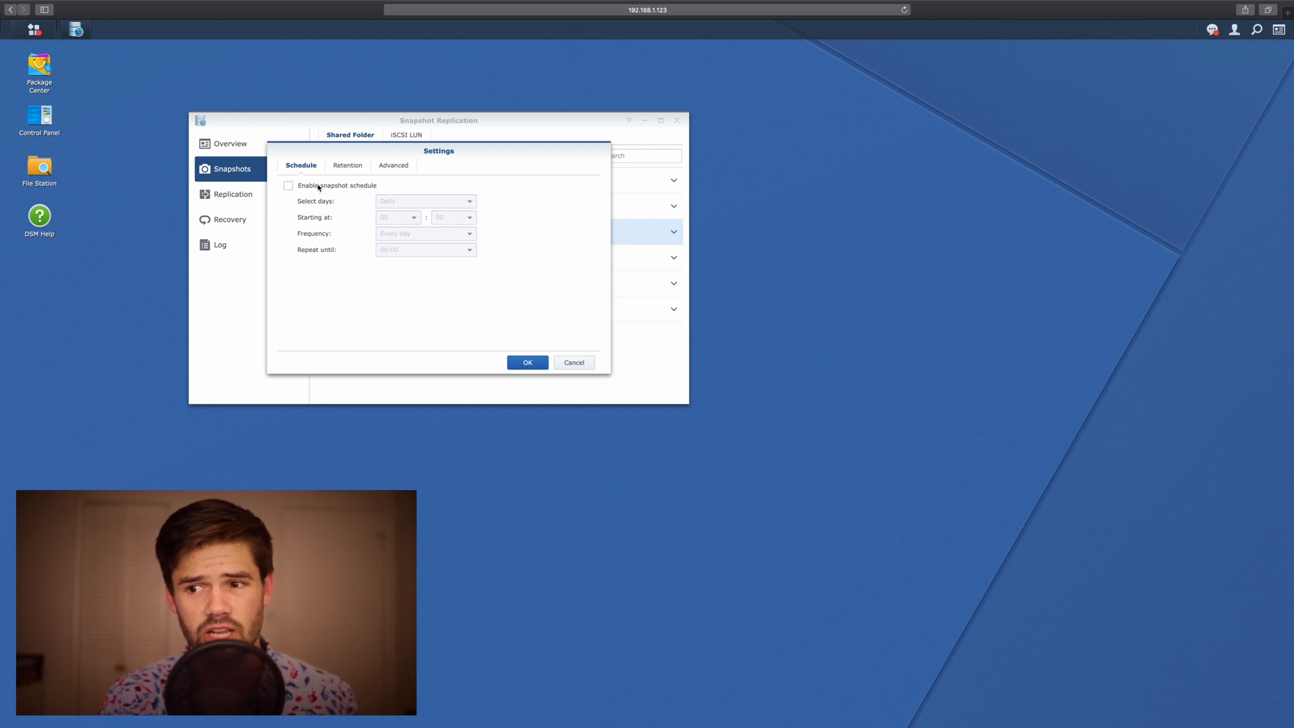
{"action": "left_click", "coordinate": [289, 185]}
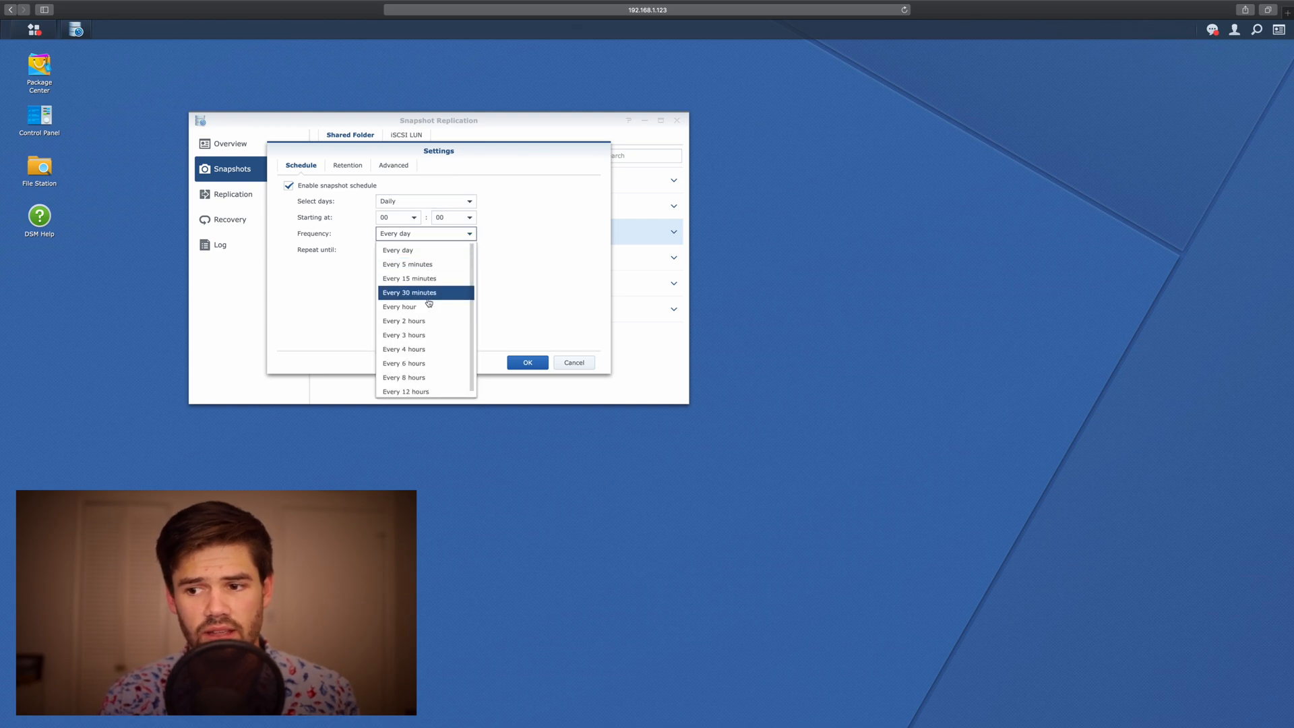
{"action": "left_click", "coordinate": [407, 264]}
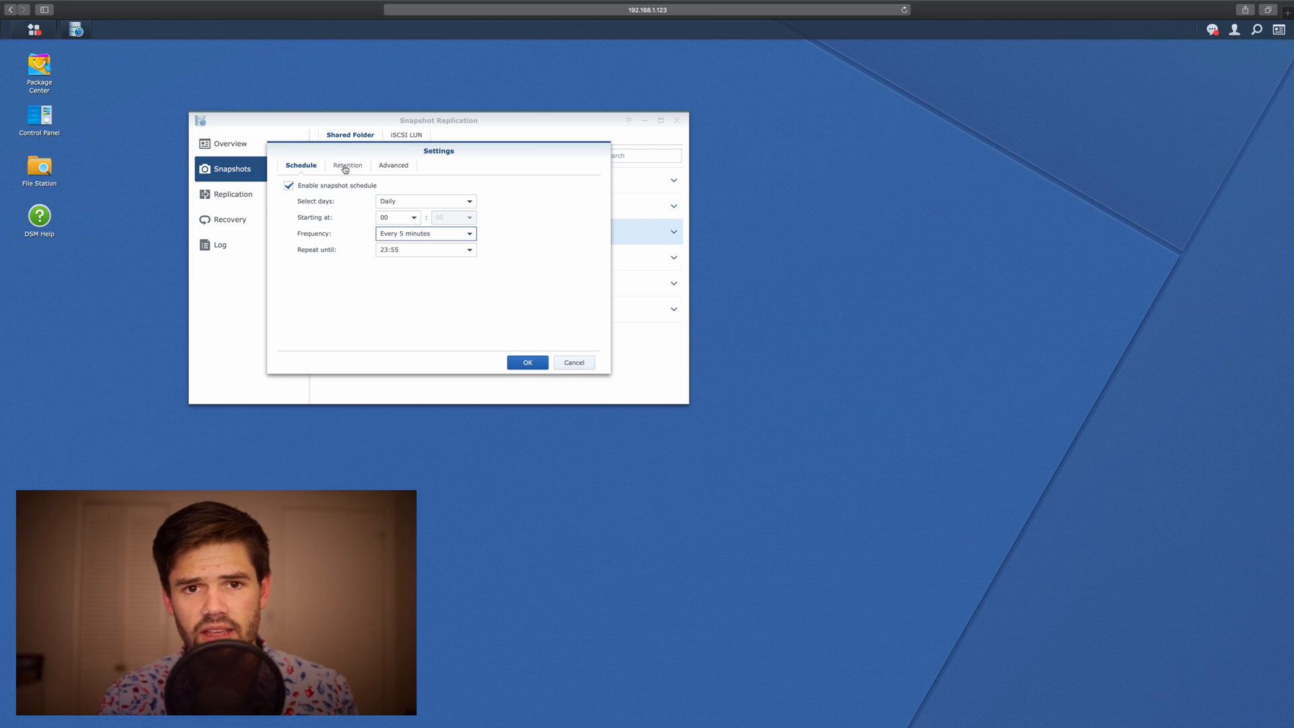
{"action": "left_click", "coordinate": [347, 165]}
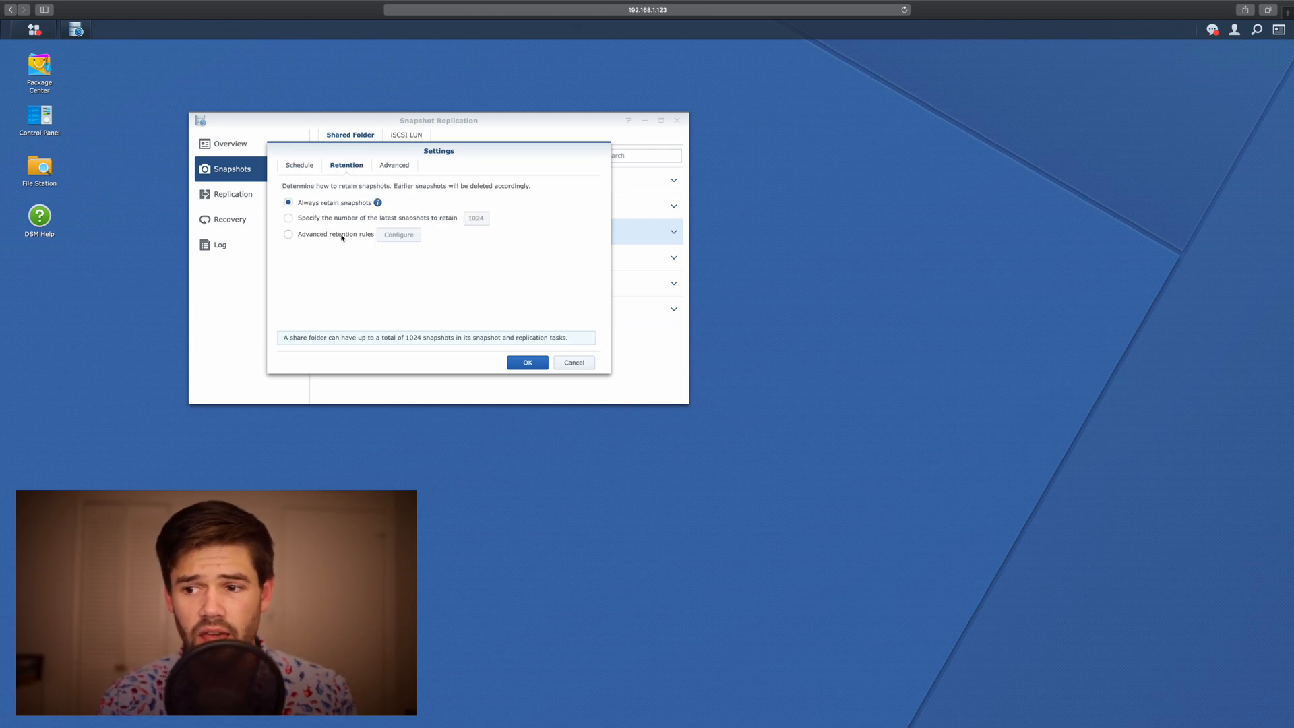
Switch to advanced retention rules: 12 hourly, 3 daily, 1 weekly, no monthly or yearly
{"action": "left_click", "coordinate": [288, 234]}
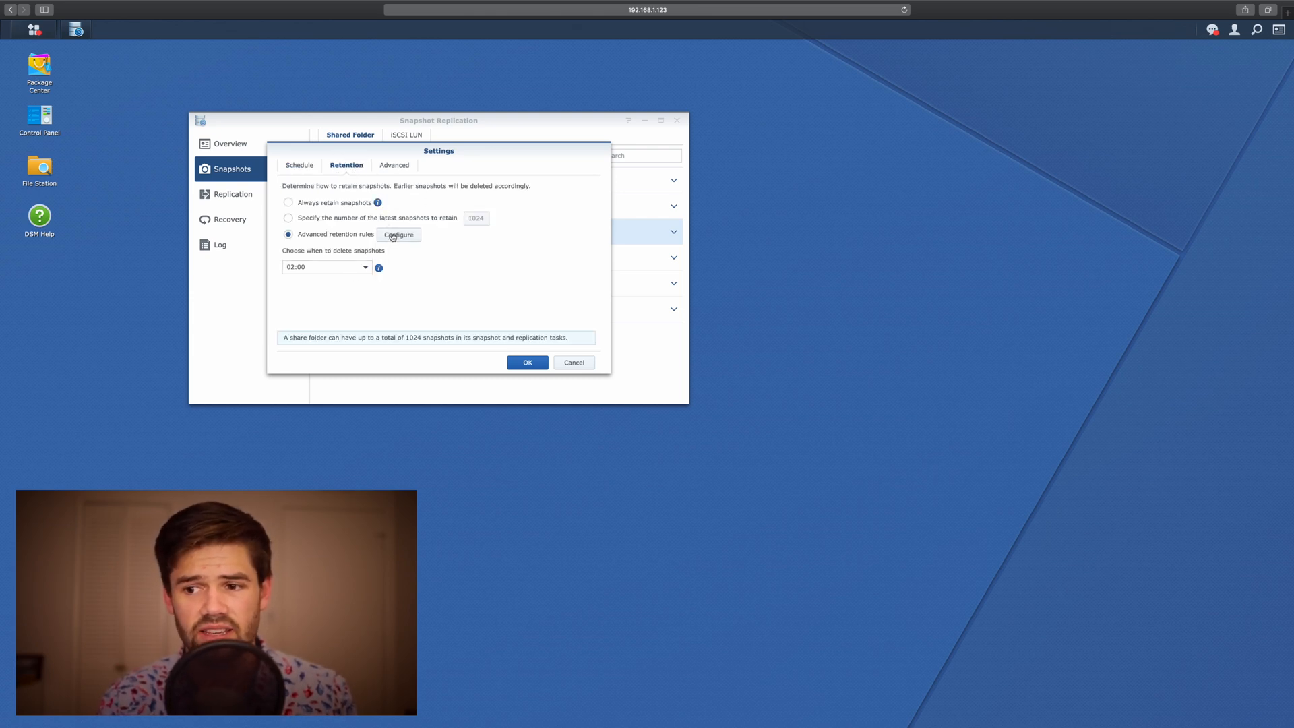
{"action": "left_click", "coordinate": [398, 235]}
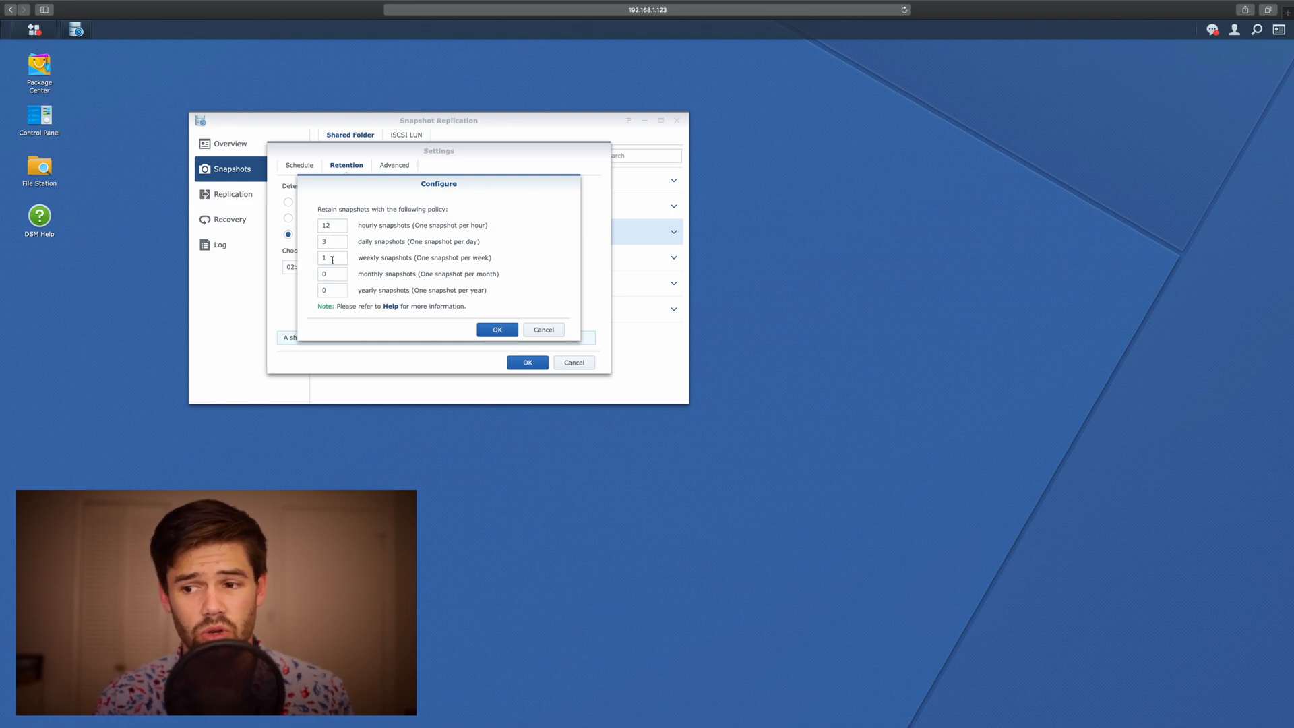
{"action": "left_click", "coordinate": [332, 274]}
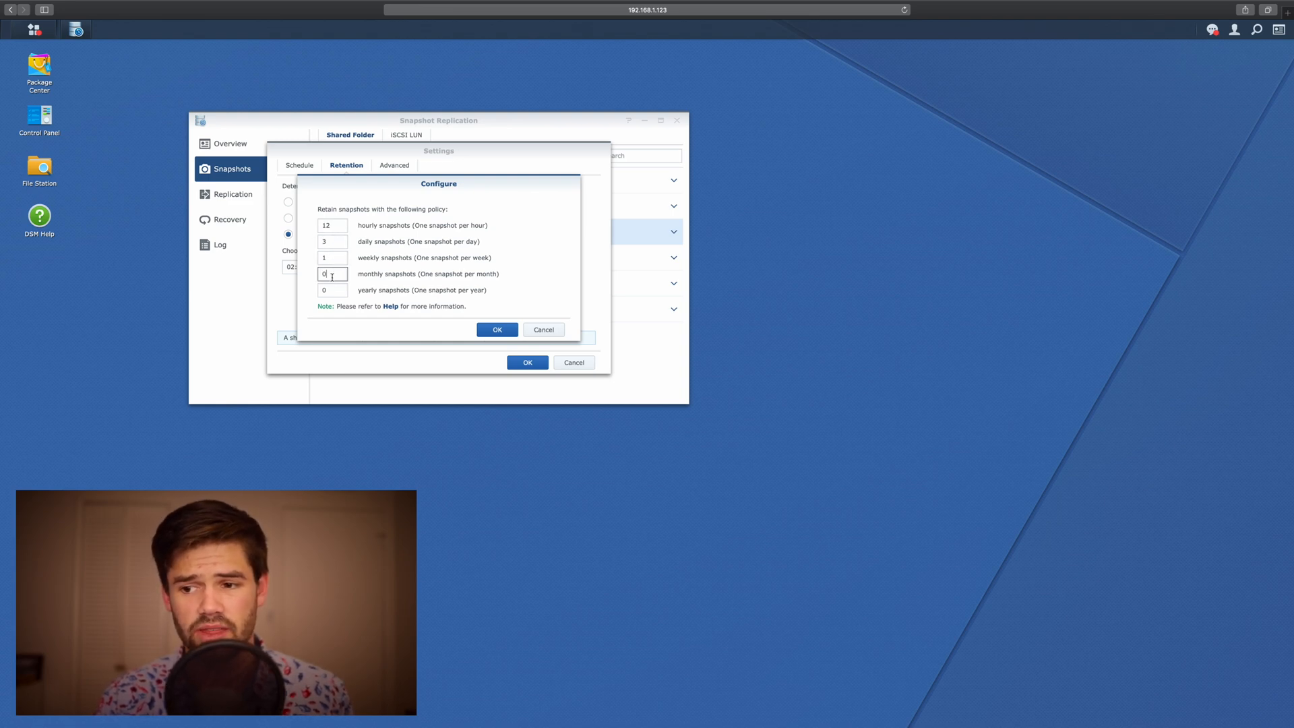
{"action": "left_click", "coordinate": [331, 290]}
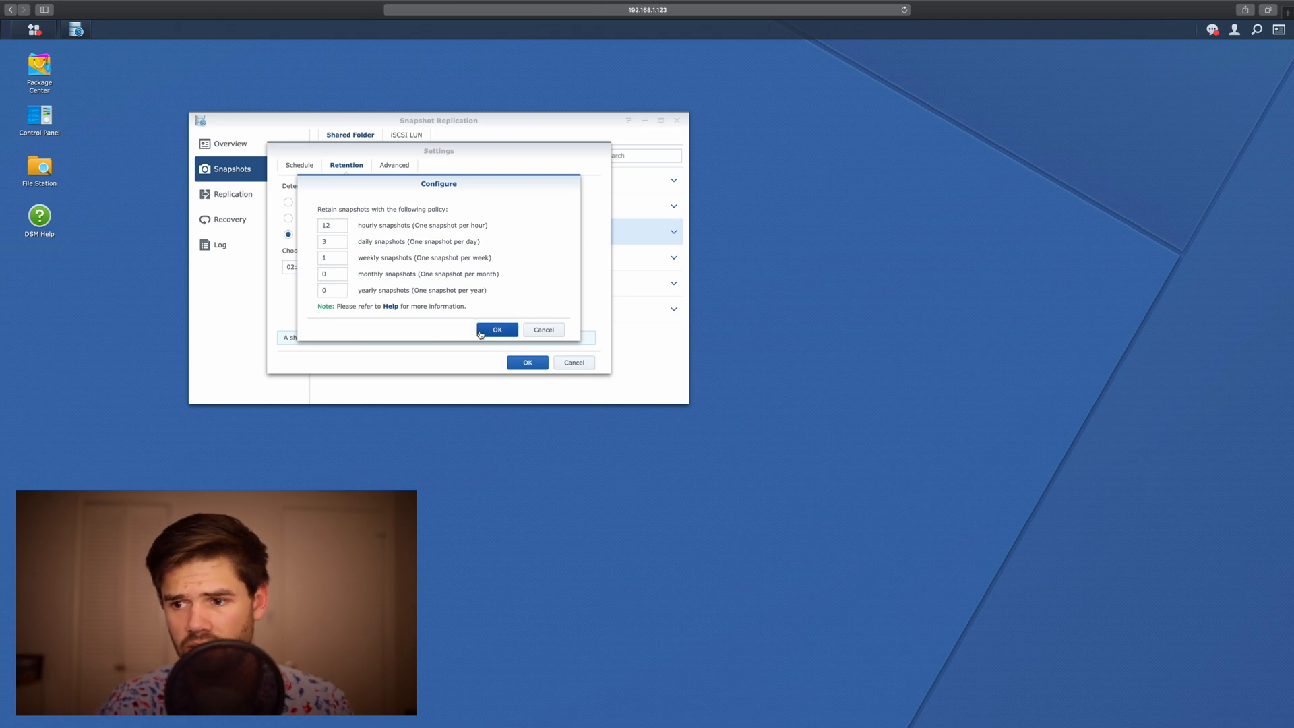
Accept the retention counts and the immediate-effect confirmation, listing For Tutorial as Scheduled
{"action": "left_click", "coordinate": [497, 330]}
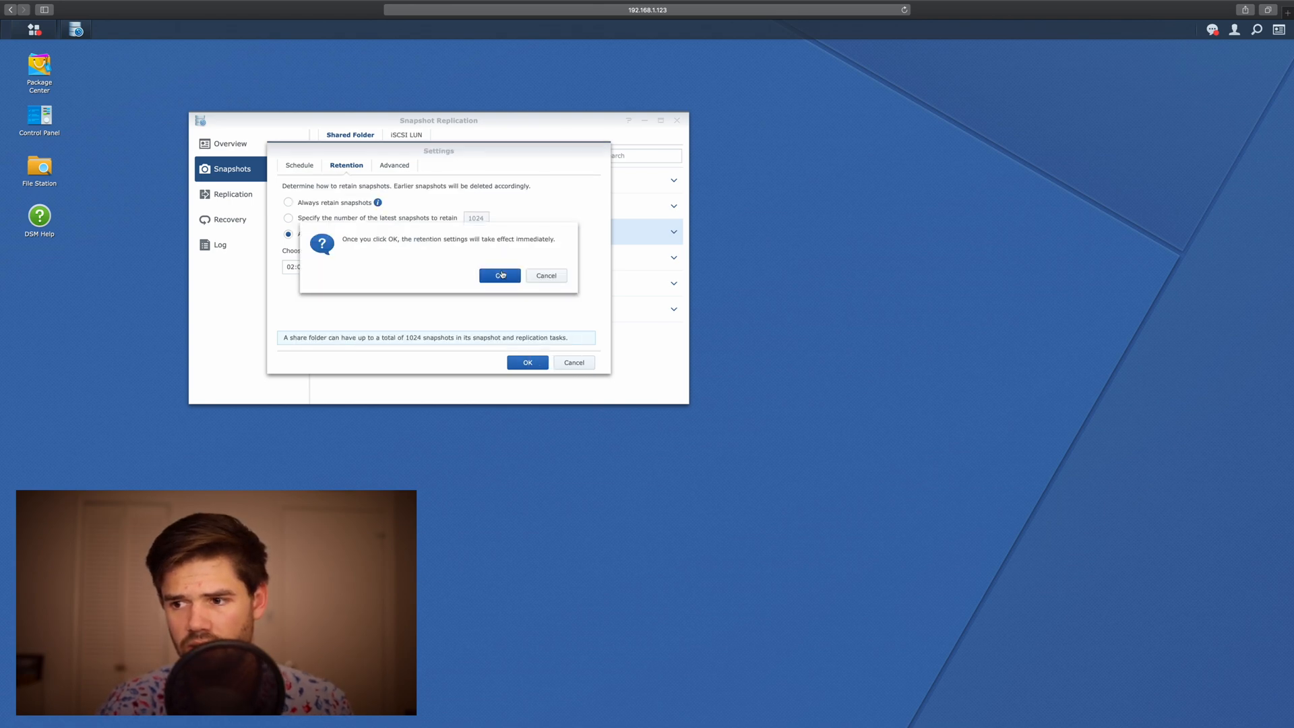
{"action": "left_click", "coordinate": [500, 275]}
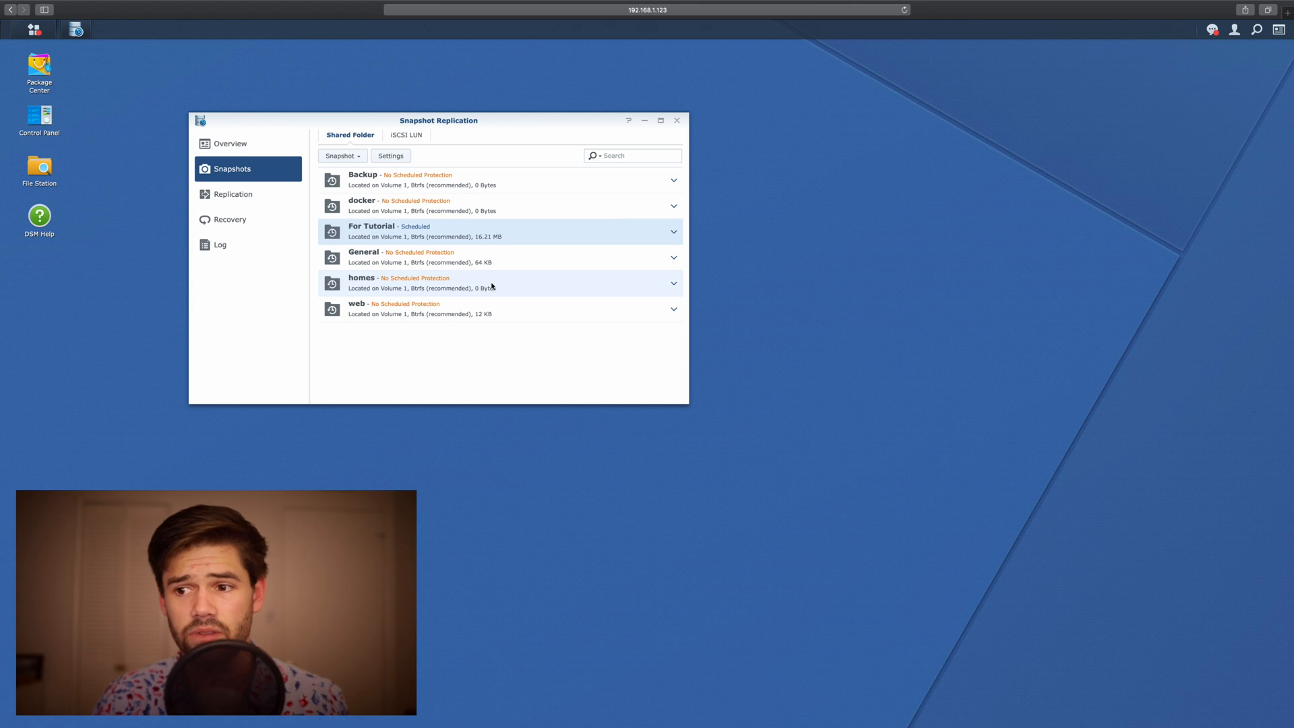
{"action": "mouse_move", "coordinate": [650, 211]}
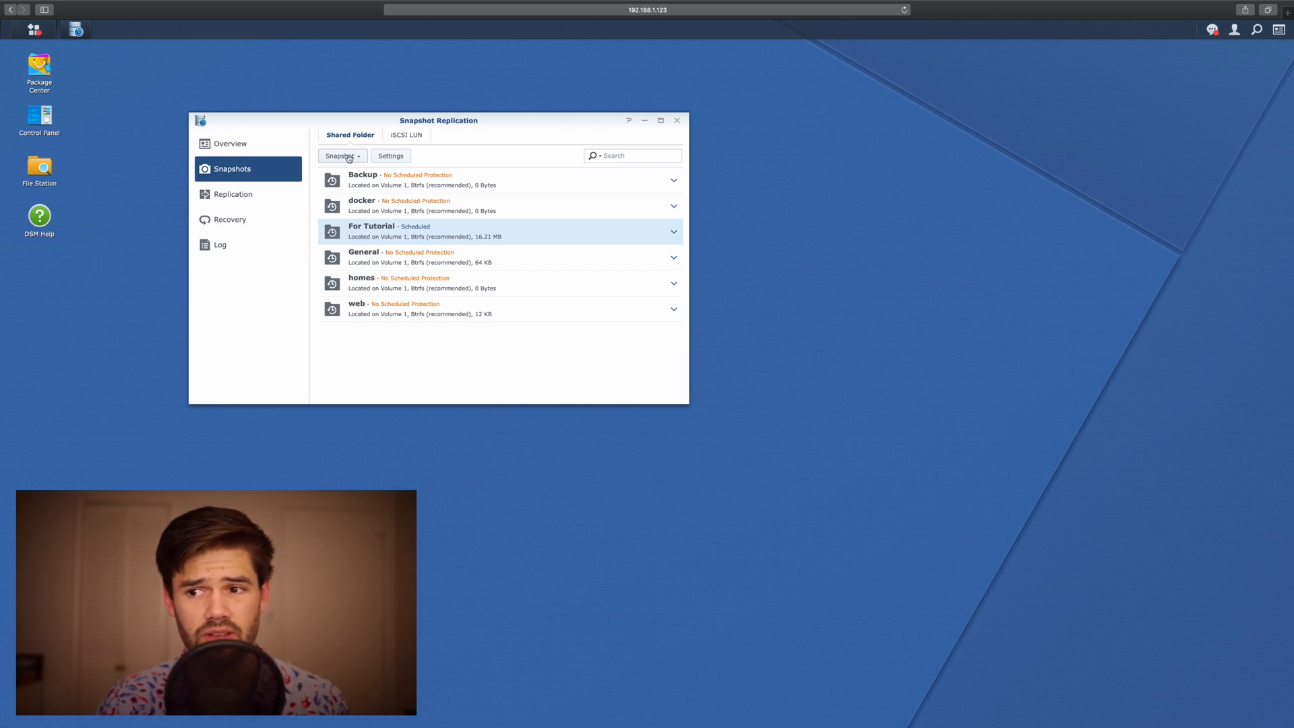
Take a locked snapshot described 'For Tutorial', bringing the share size to 16.22 MB
{"action": "left_click", "coordinate": [342, 155]}
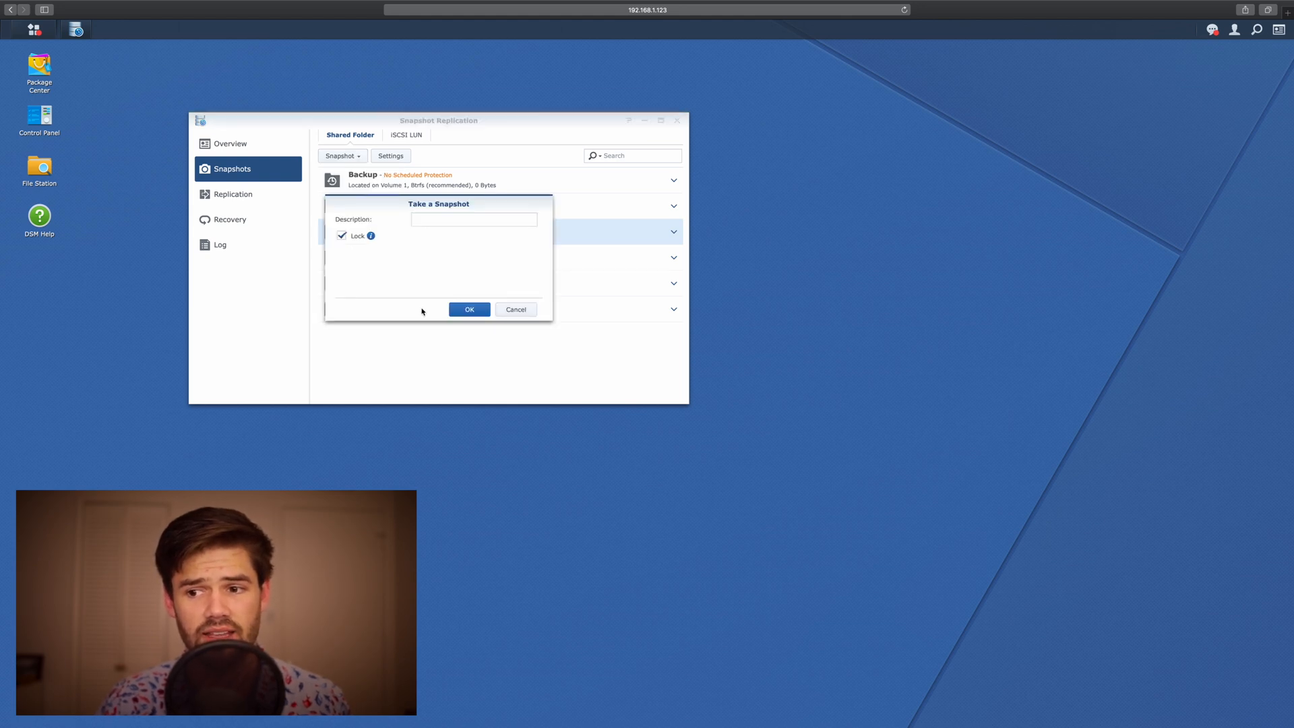
{"action": "type", "text": "For Tutorial"}
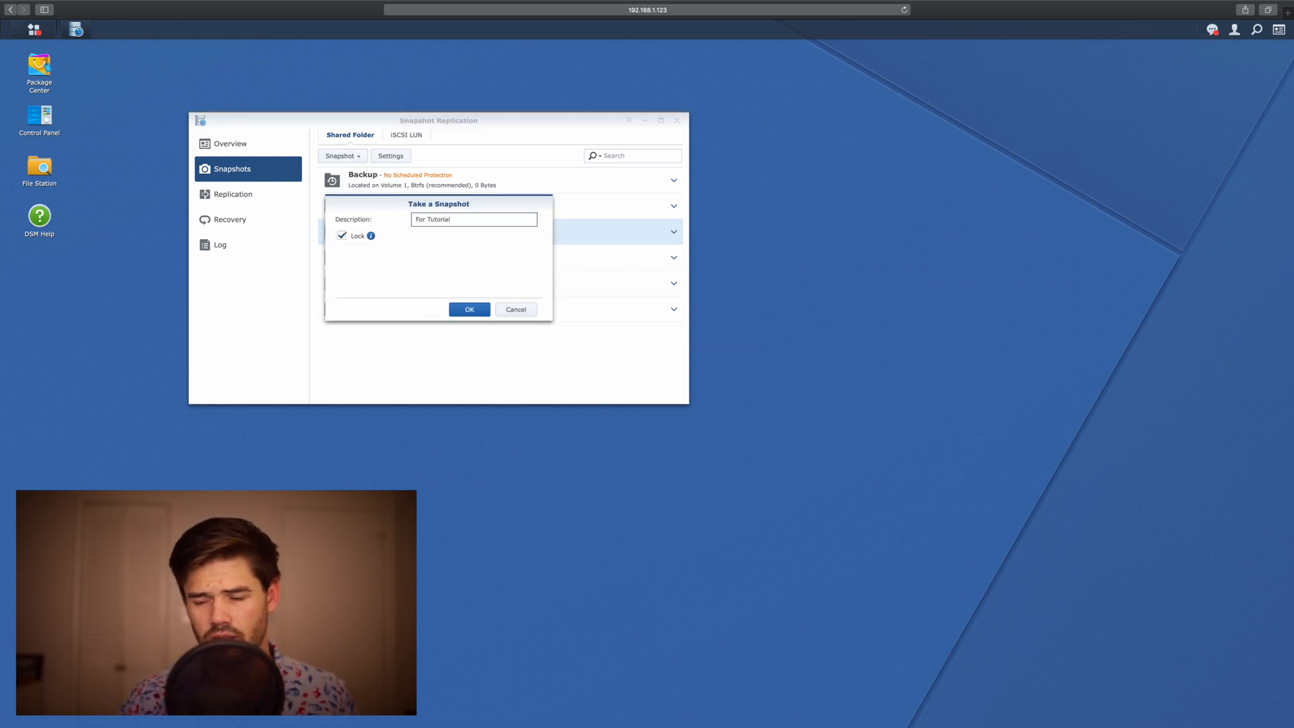
{"action": "left_click", "coordinate": [469, 309]}
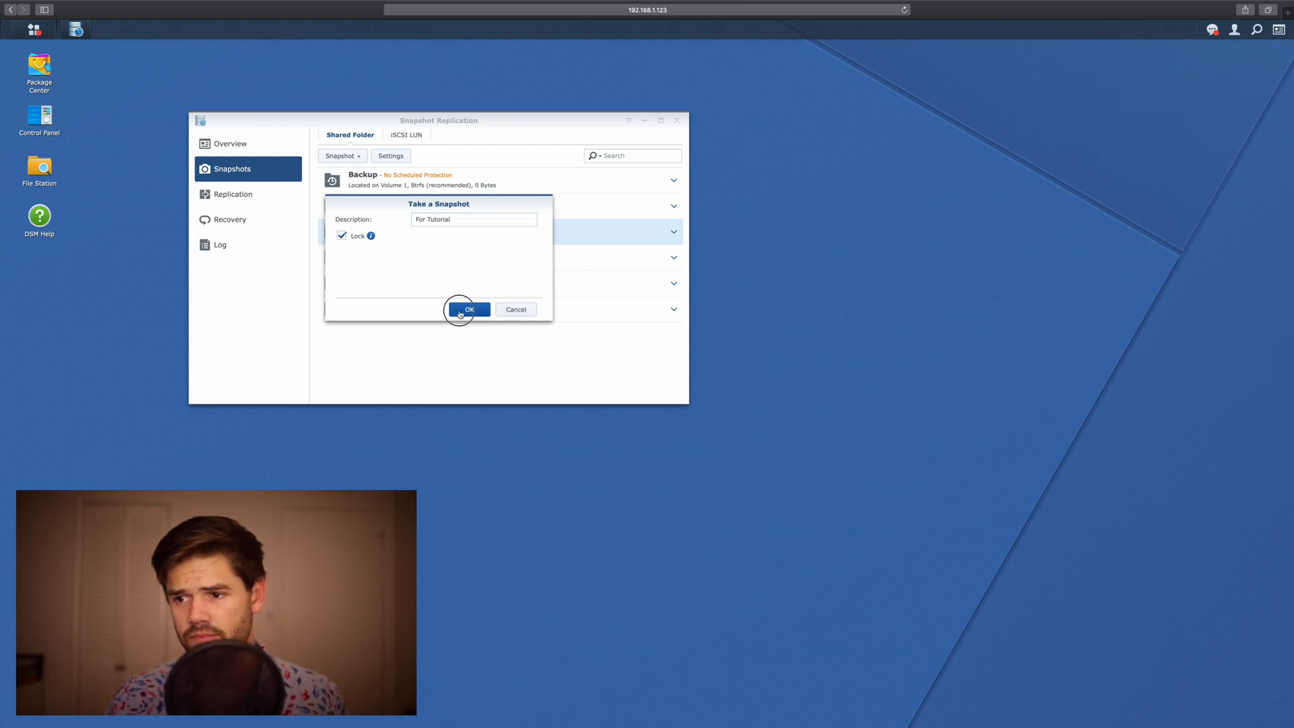
{"action": "left_click", "coordinate": [469, 310]}
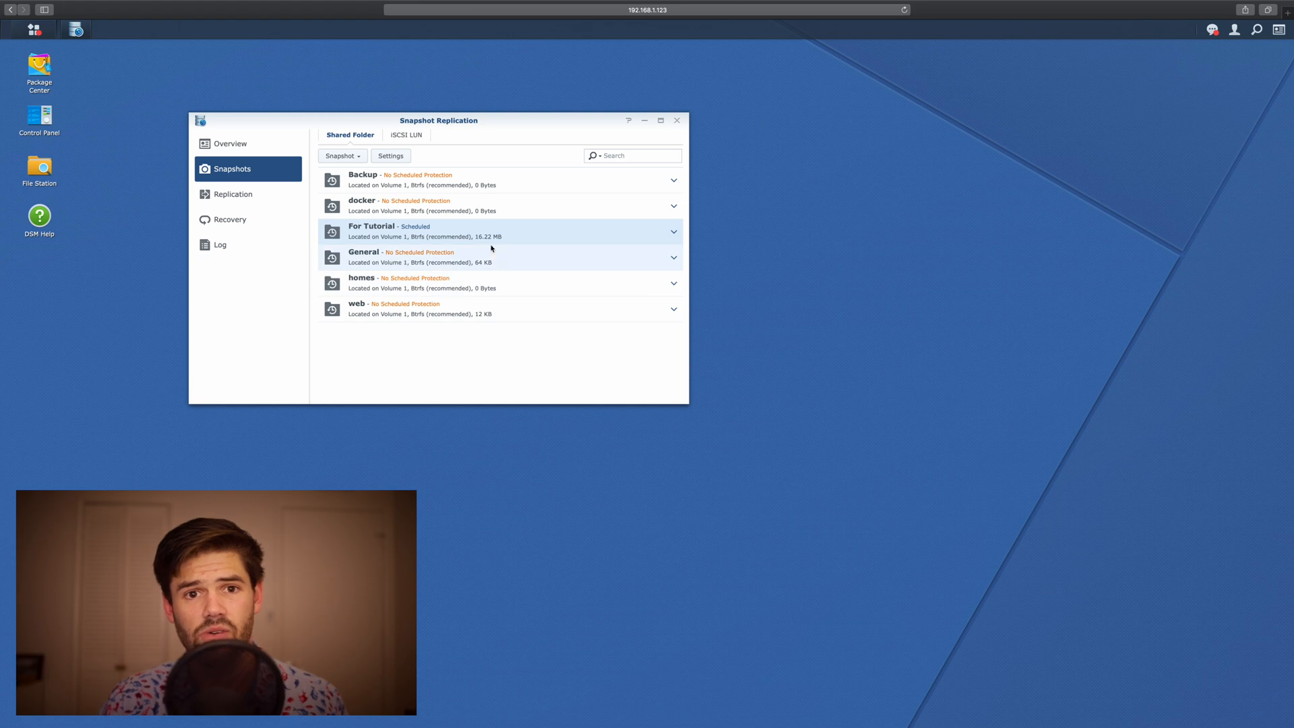
{"action": "mouse_move", "coordinate": [226, 290]}
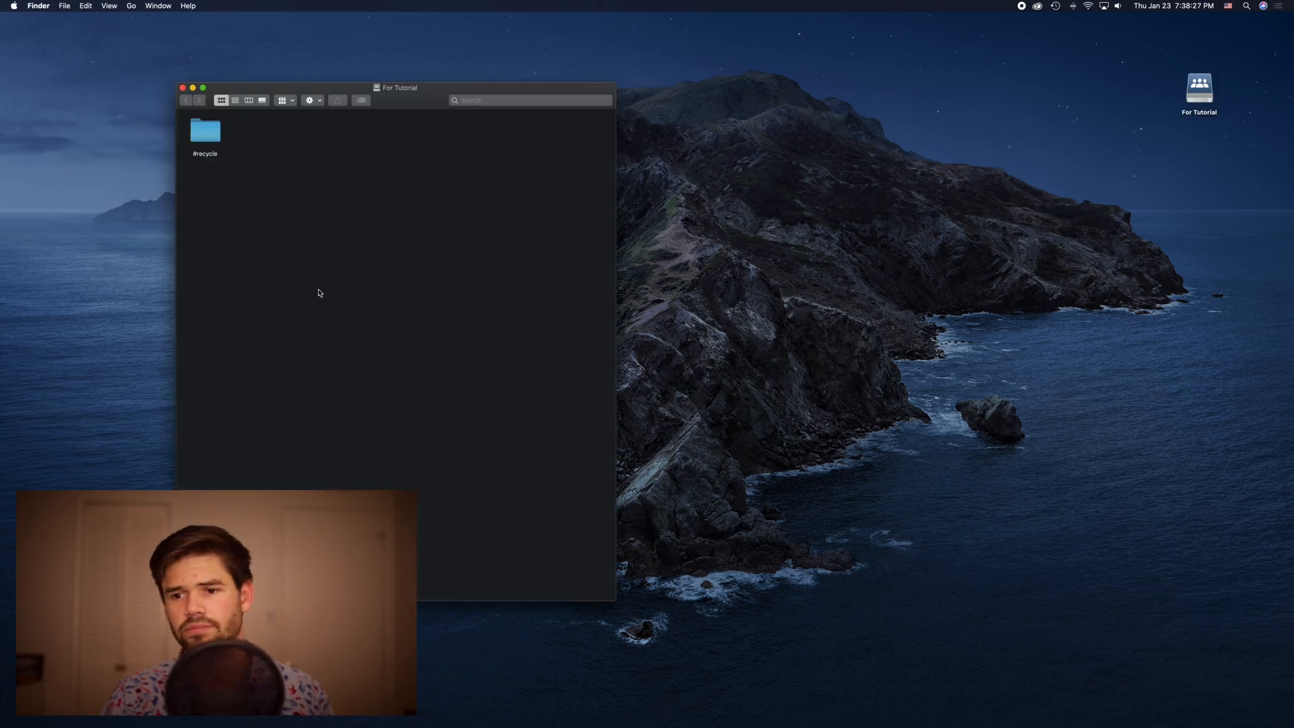
{"action": "mouse_move", "coordinate": [249, 133]}
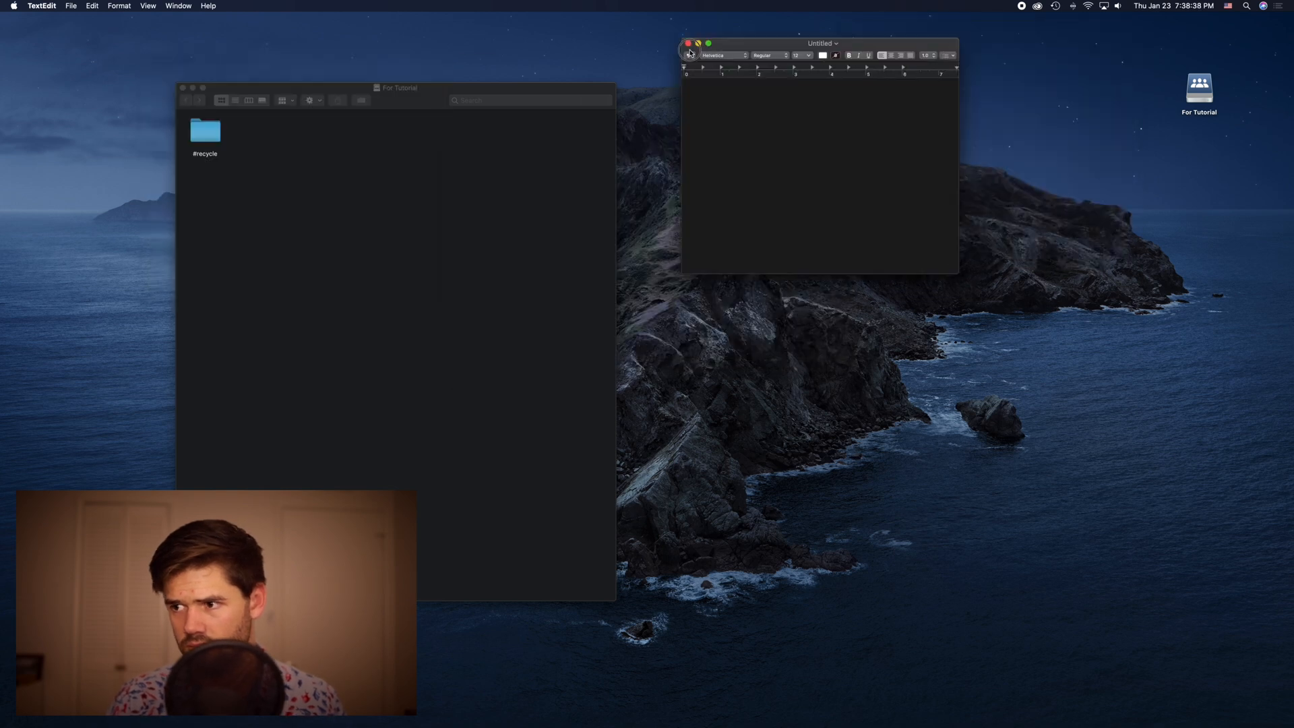
Write 'Hi this is a test!' in TextEdit, save it as Showoff in For Tutorial, close it
{"action": "left_click_drag", "start_coordinate": [959, 269], "coordinate": [1199, 622]}
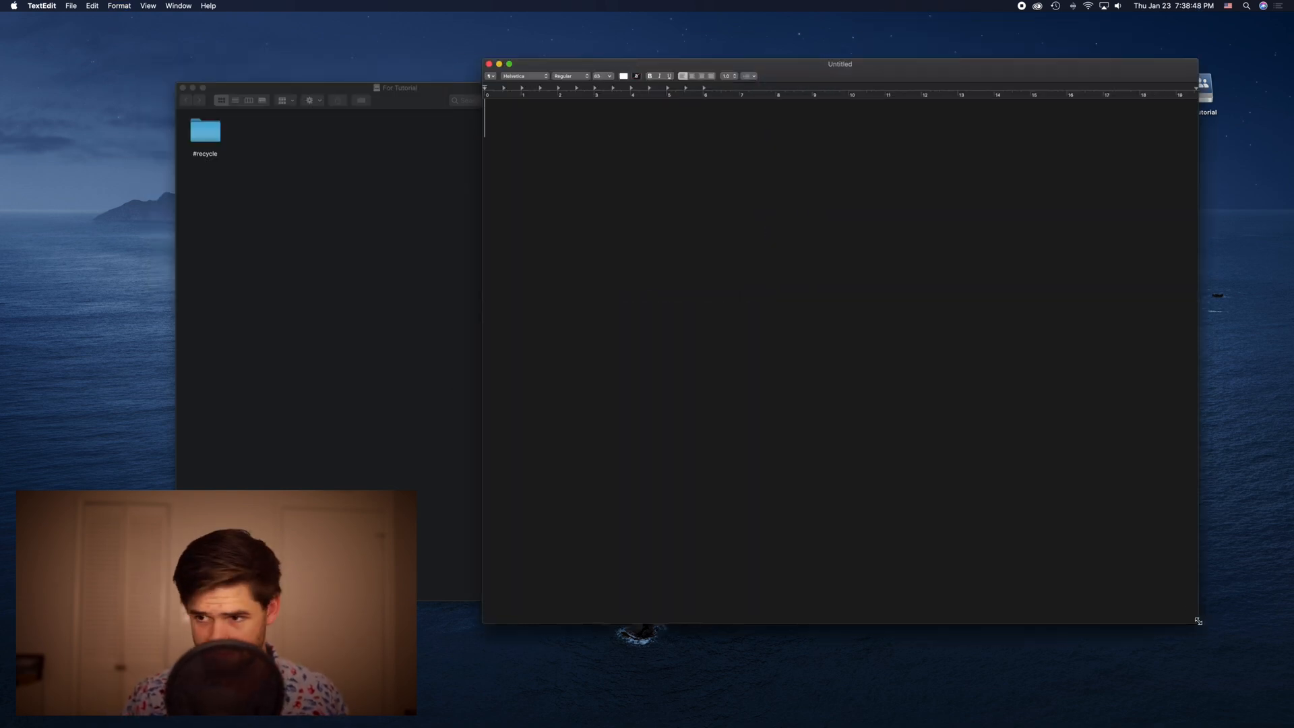
{"action": "type", "text": "Hi this is a test"}
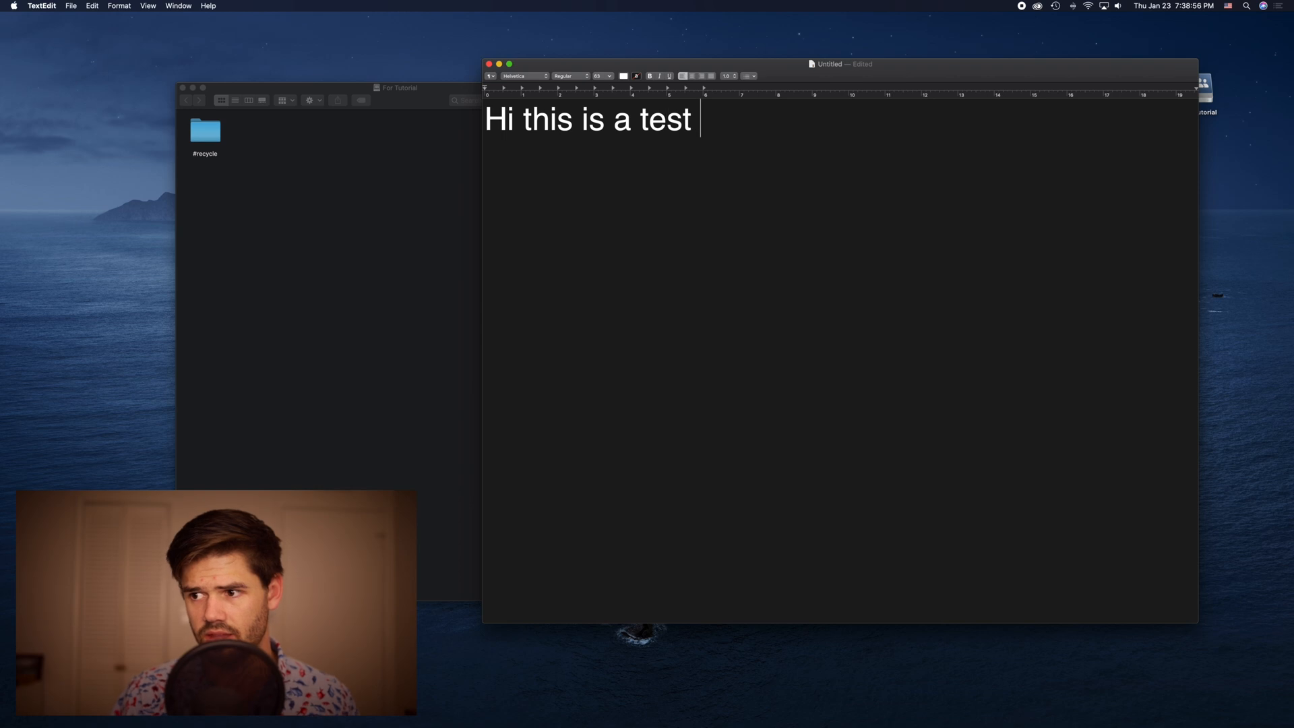
{"action": "type", "text": "!"}
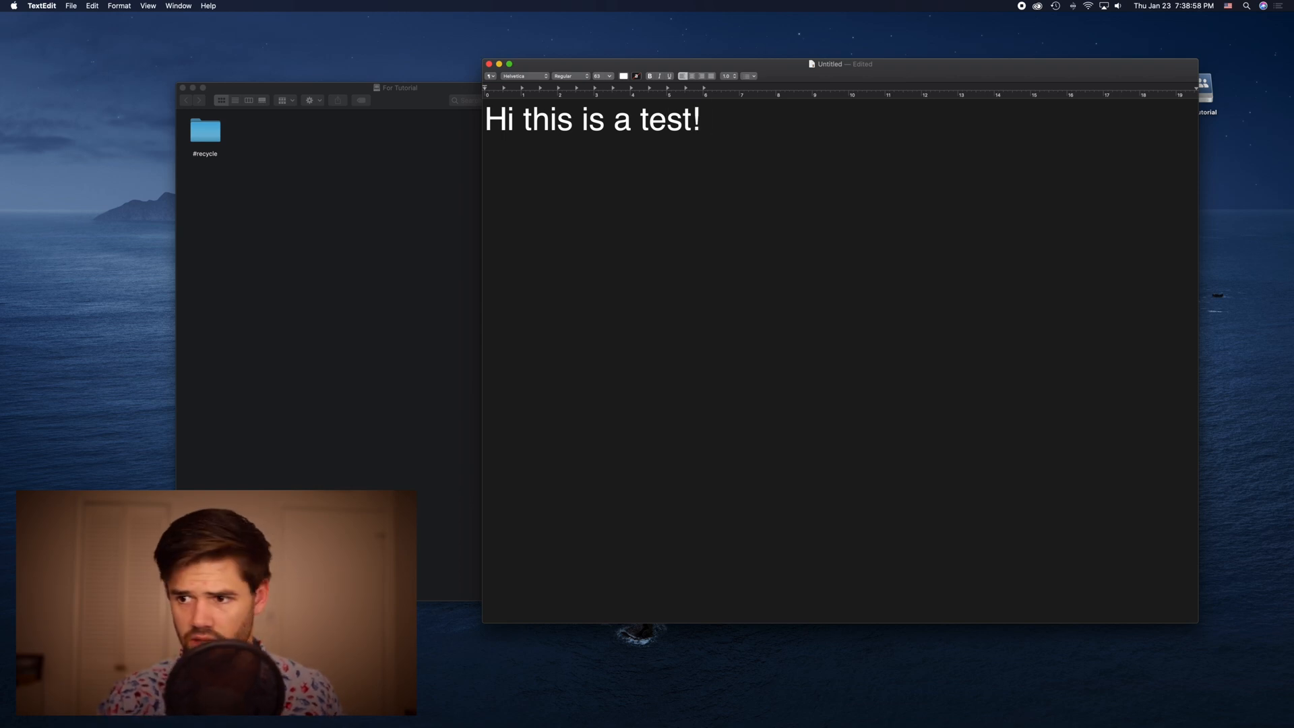
{"action": "key", "text": "cmd+s"}
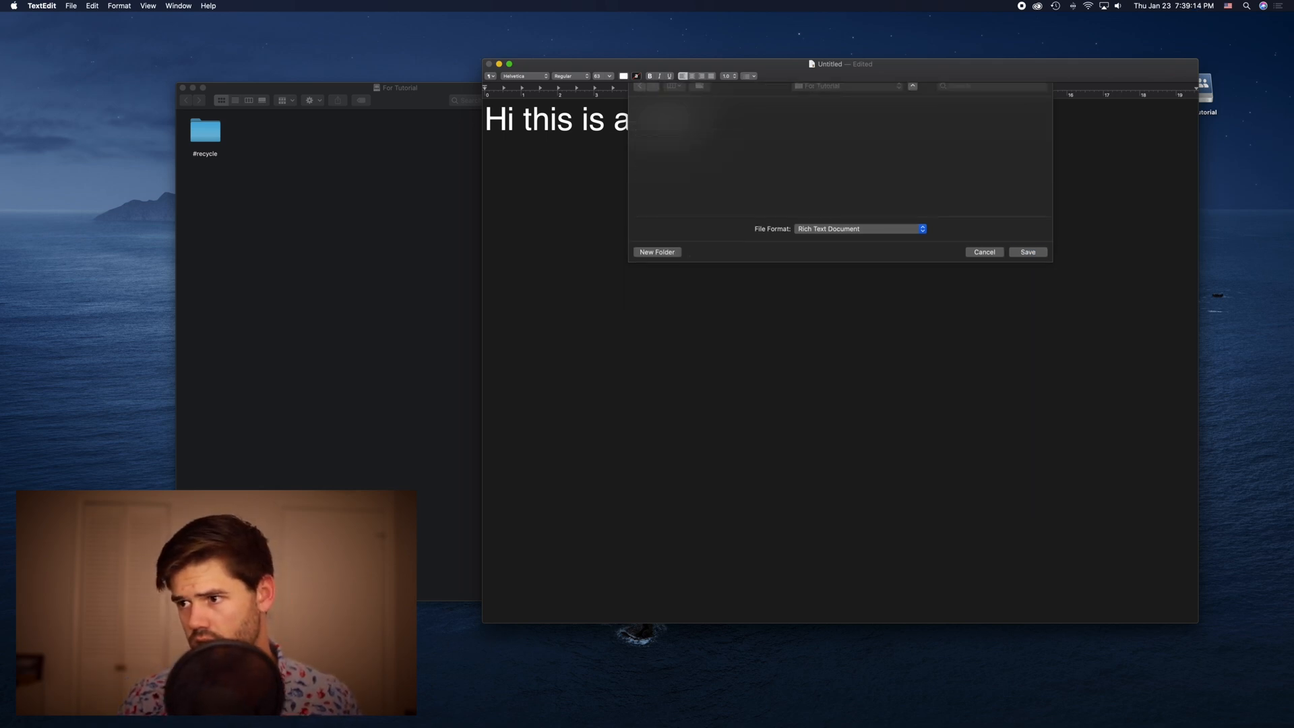
{"action": "left_click", "coordinate": [1028, 252]}
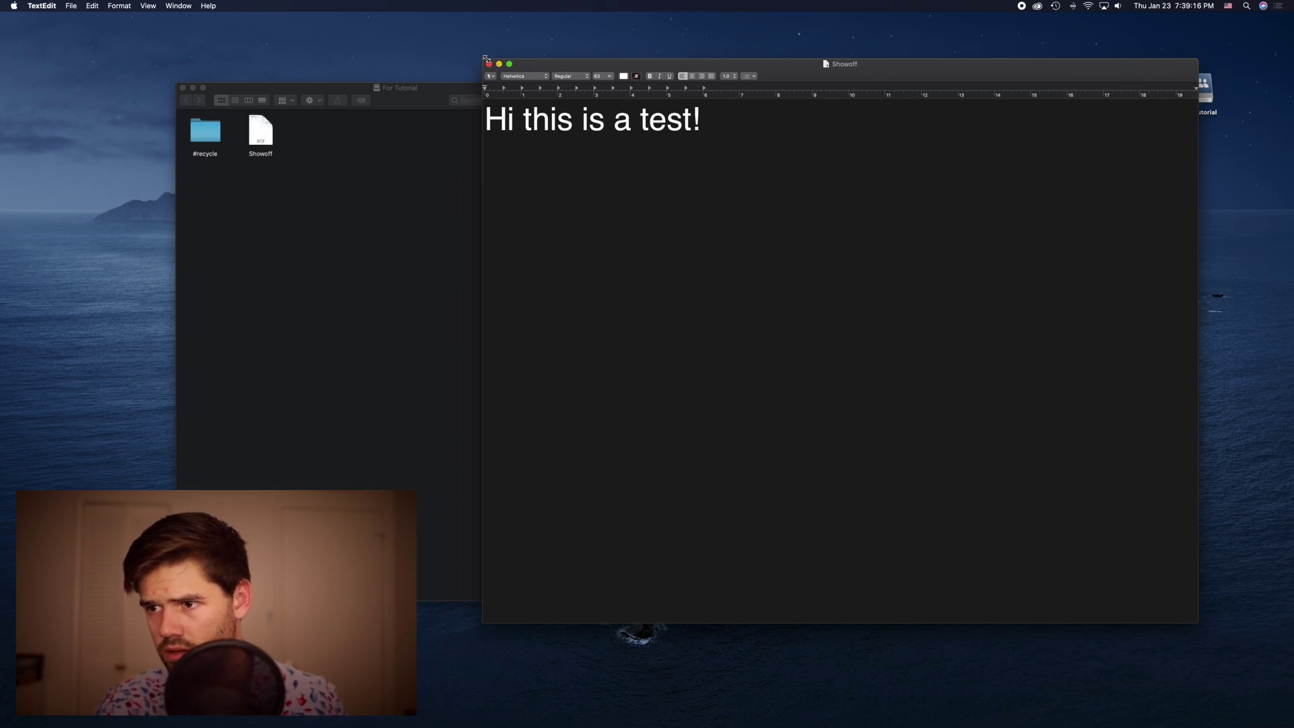
{"action": "left_click", "coordinate": [489, 64]}
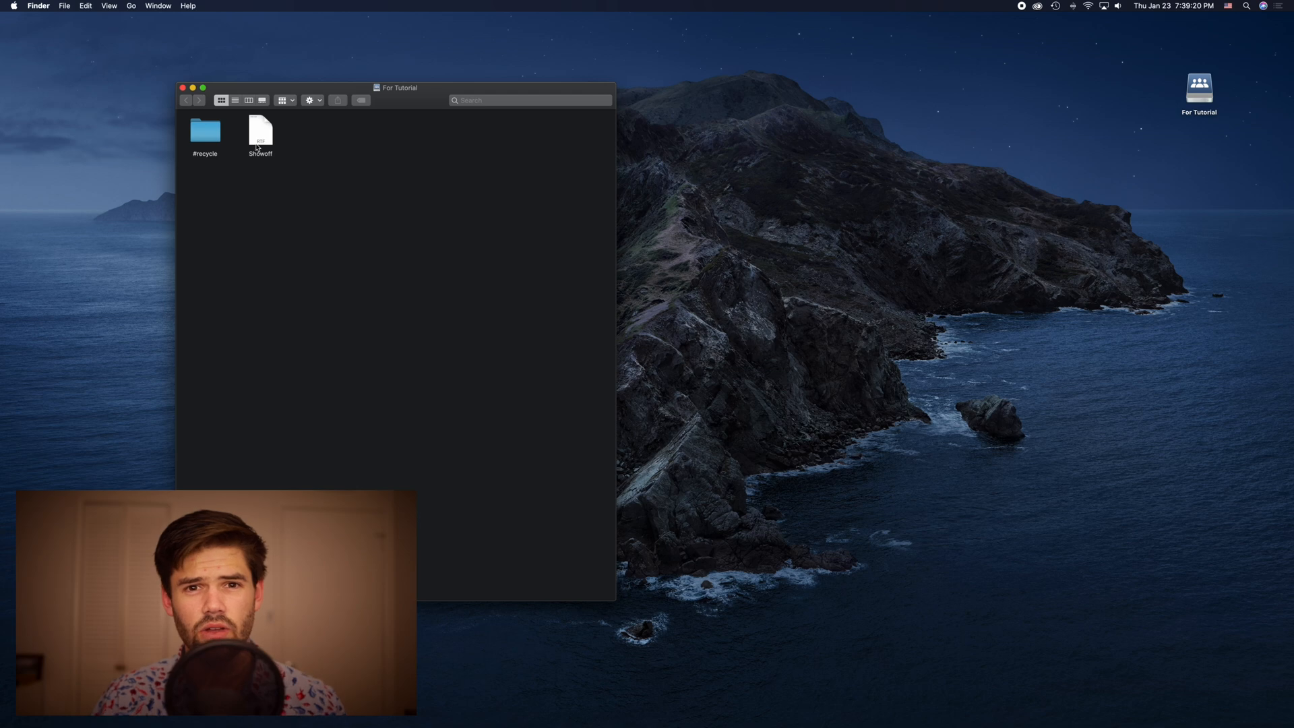
{"action": "left_click", "coordinate": [205, 132]}
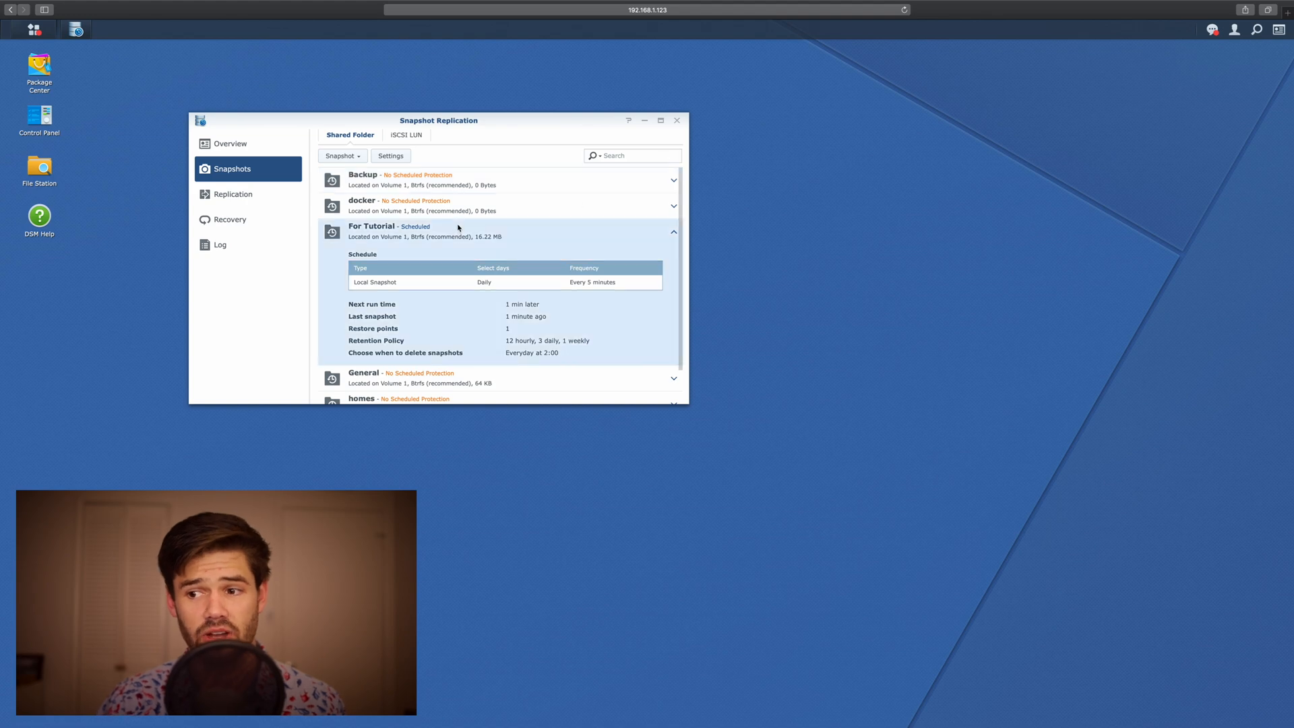
Take a new locked snapshot from the Snapshot menu with description 'After Text'
{"action": "left_click", "coordinate": [342, 156]}
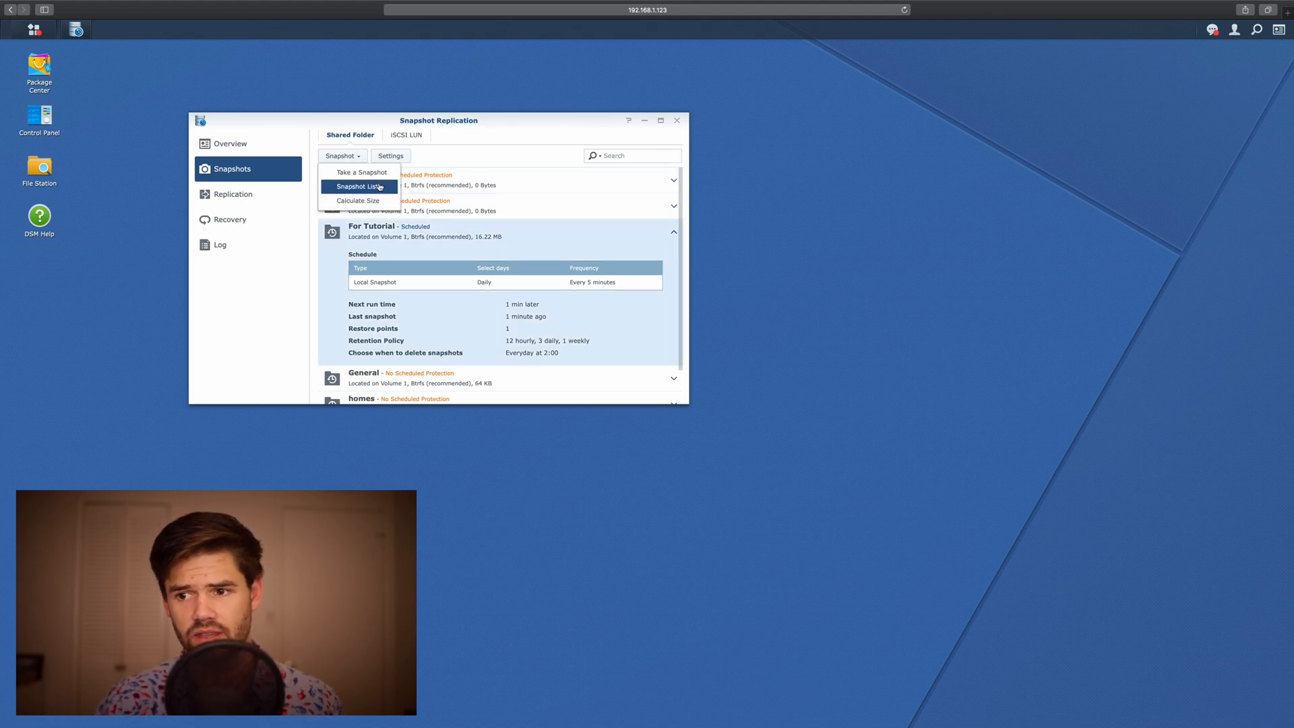
{"action": "left_click", "coordinate": [364, 172]}
{"action": "type", "text": "After Text"}
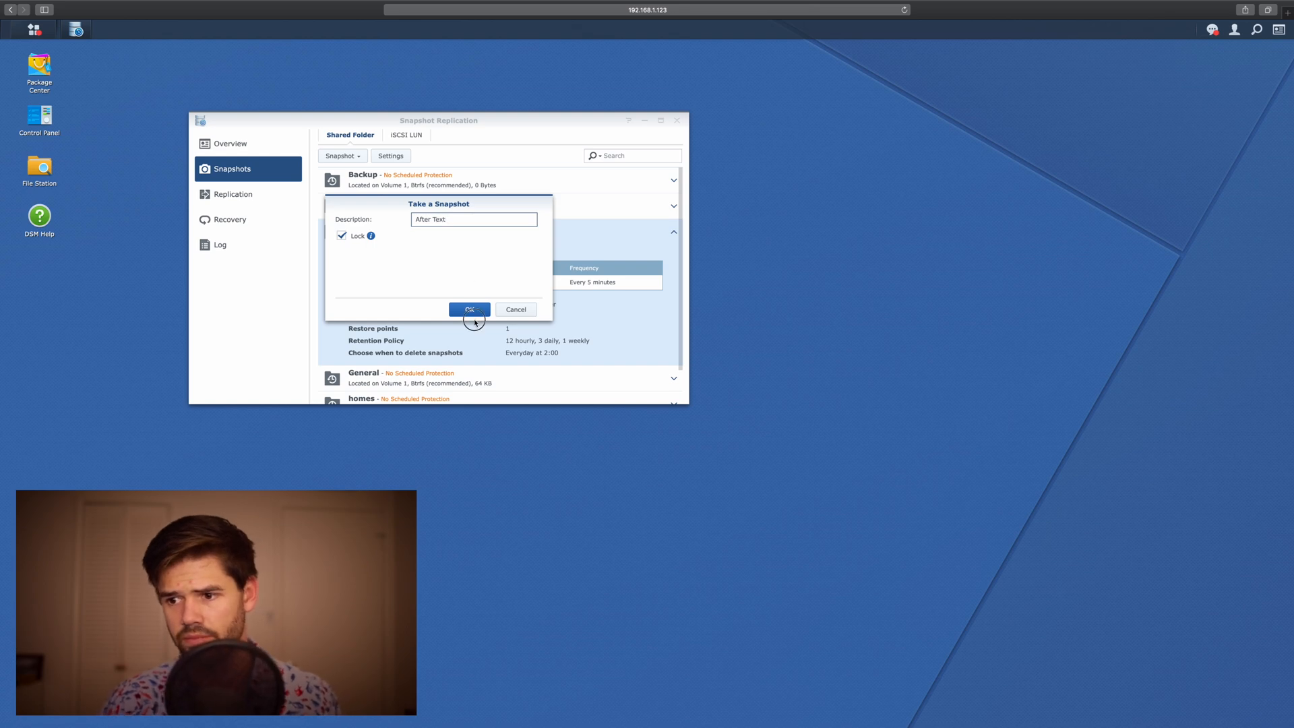
{"action": "left_click", "coordinate": [469, 310]}
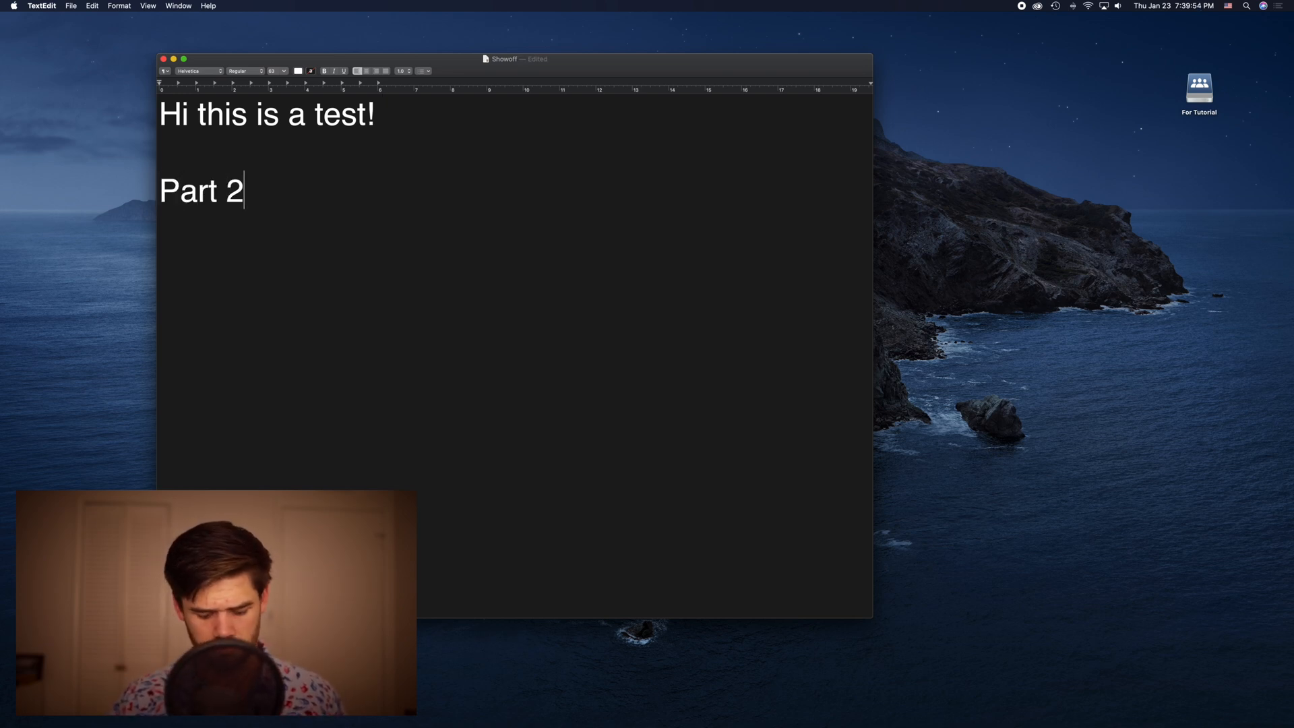
Type 'Part 2' on a new line in Showoff.rtf, then close the TextEdit window
{"action": "type", "text": "??????"}
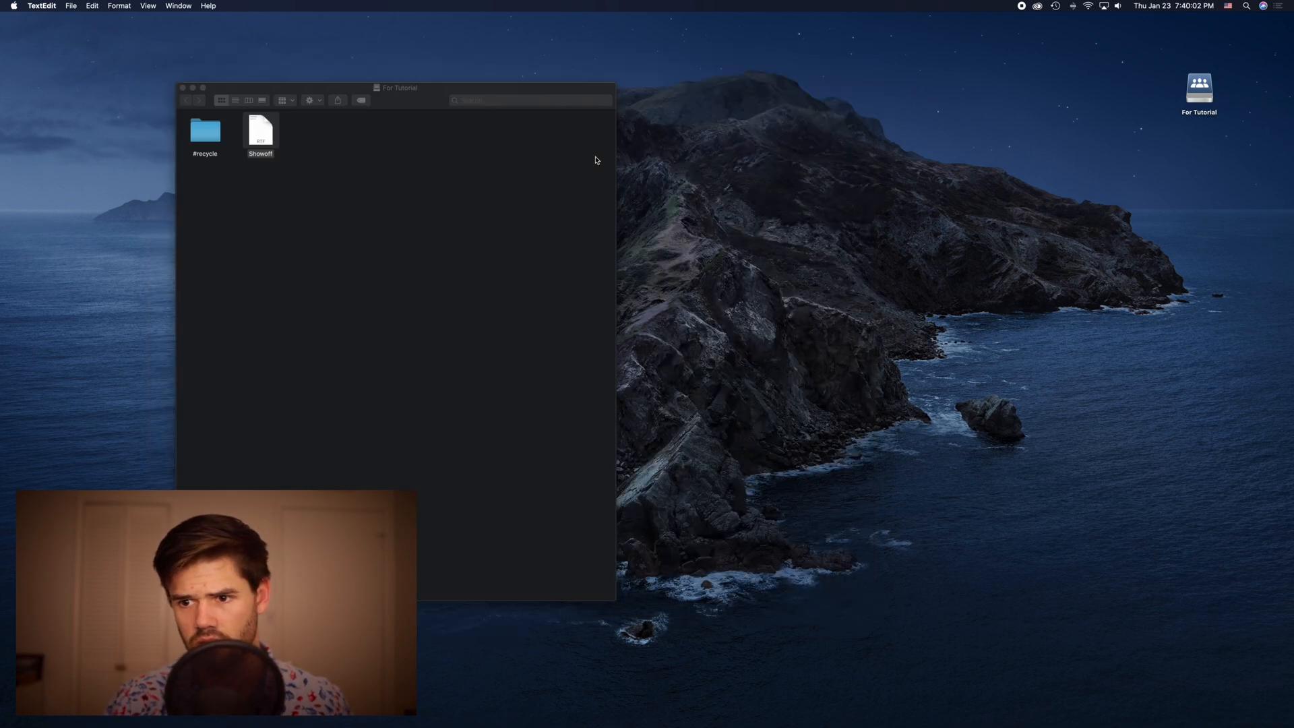
{"action": "double_click", "coordinate": [260, 128]}
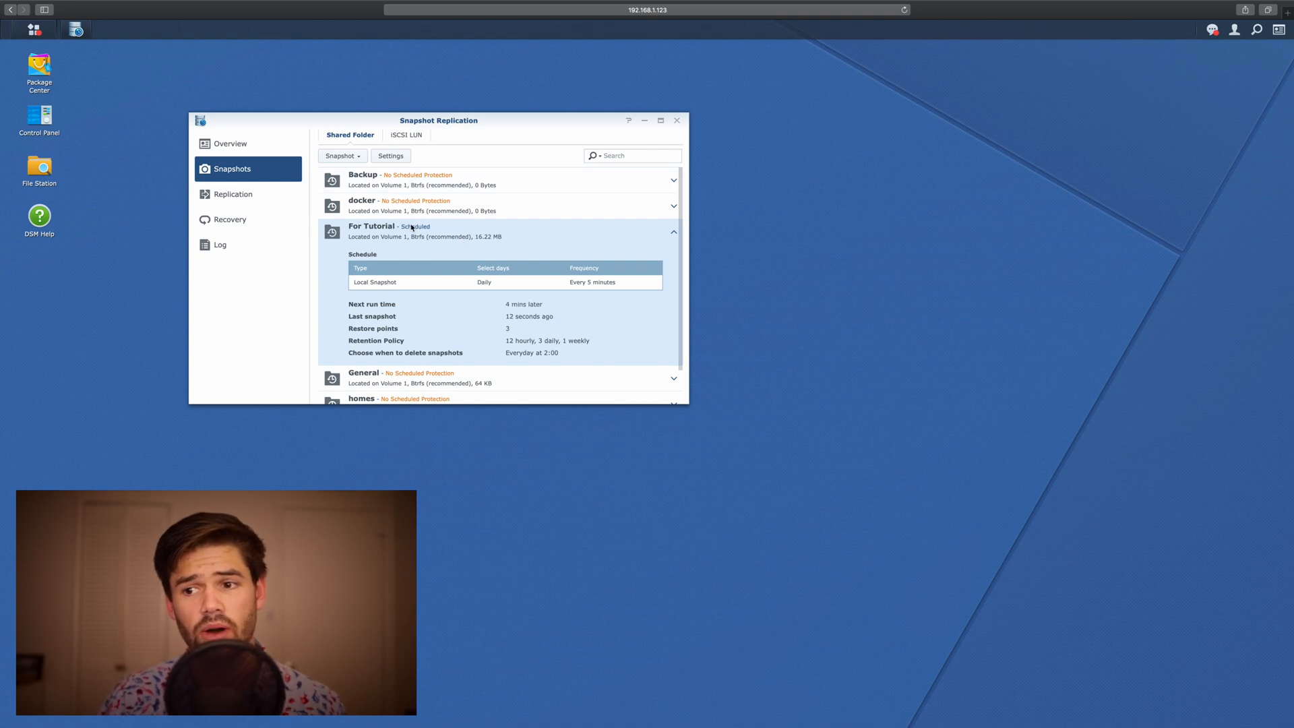
From For Tutorial's snapshot list, browse the After Text snapshot and open its Showoff file
{"action": "left_click", "coordinate": [343, 156]}
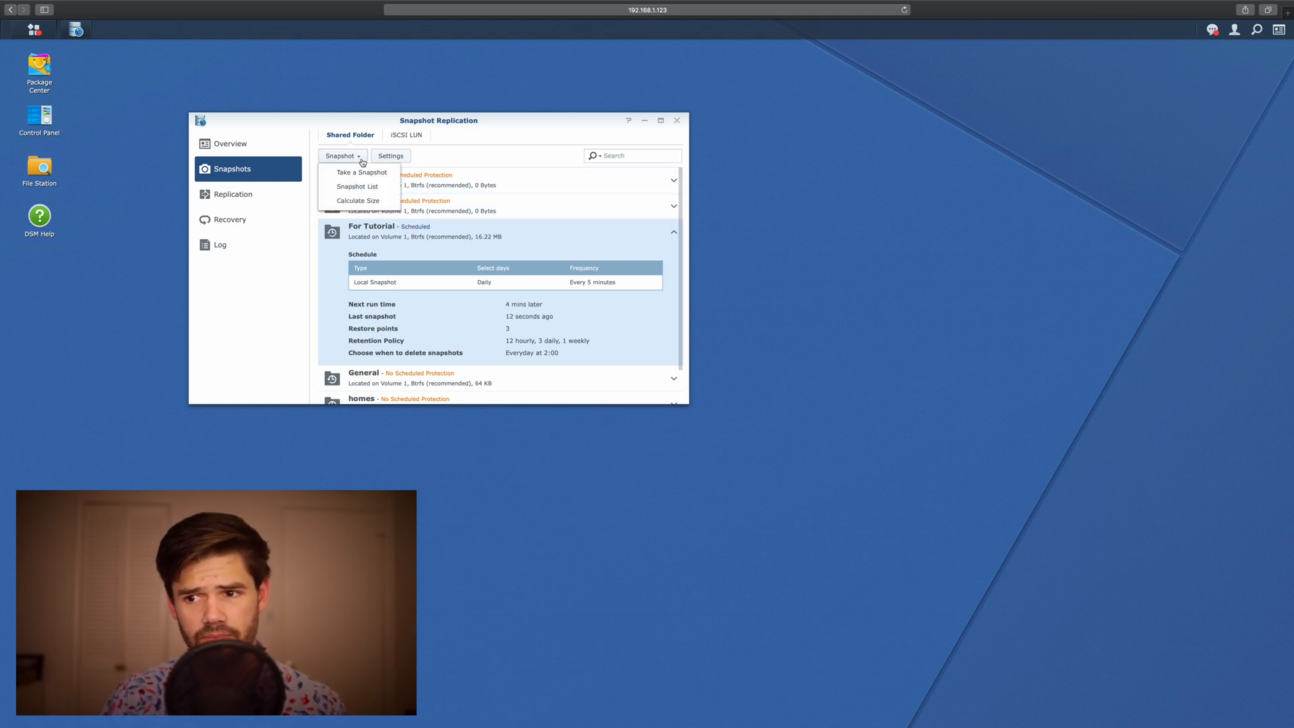
{"action": "mouse_move", "coordinate": [363, 187]}
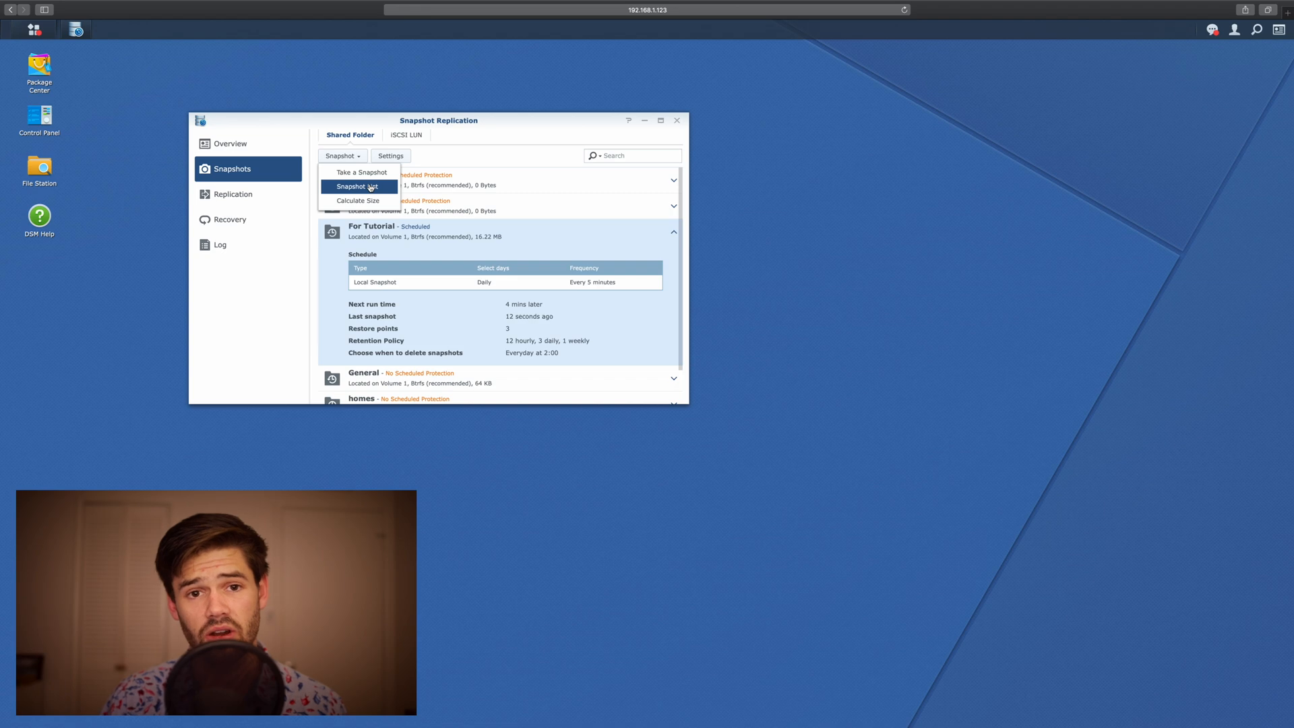
{"action": "left_click", "coordinate": [359, 187]}
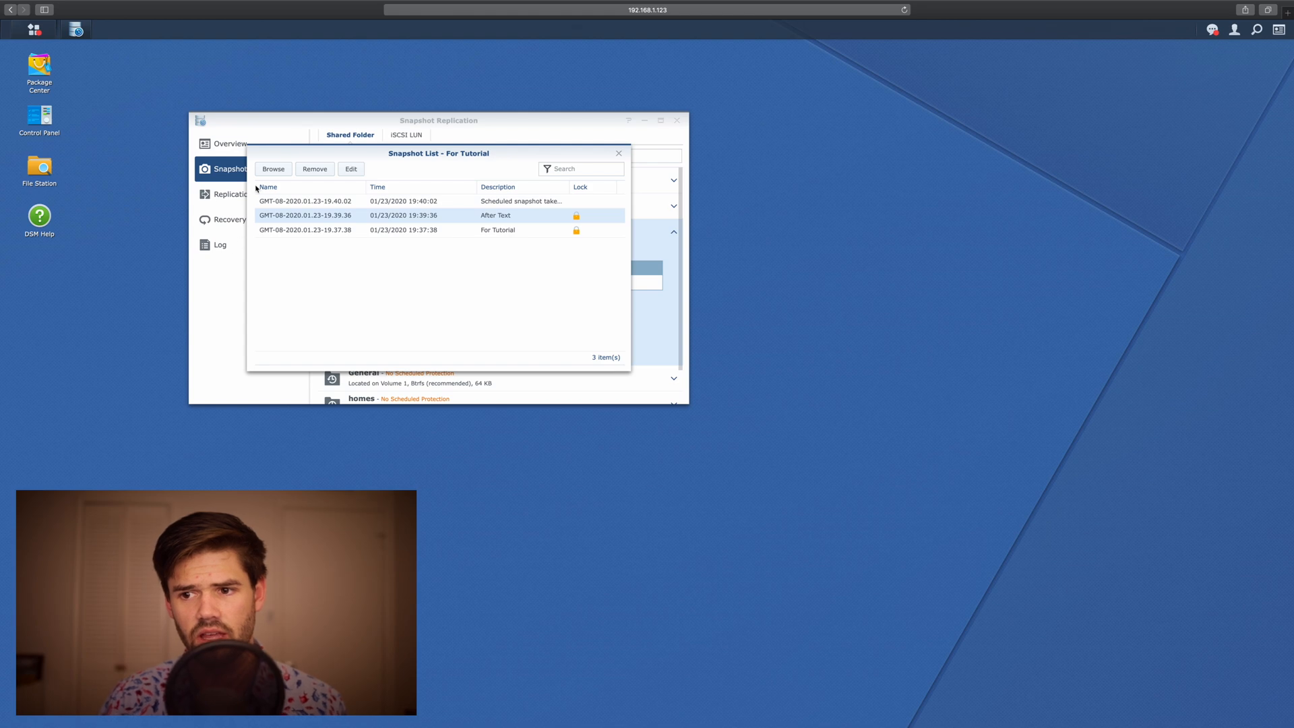
{"action": "left_click", "coordinate": [273, 169]}
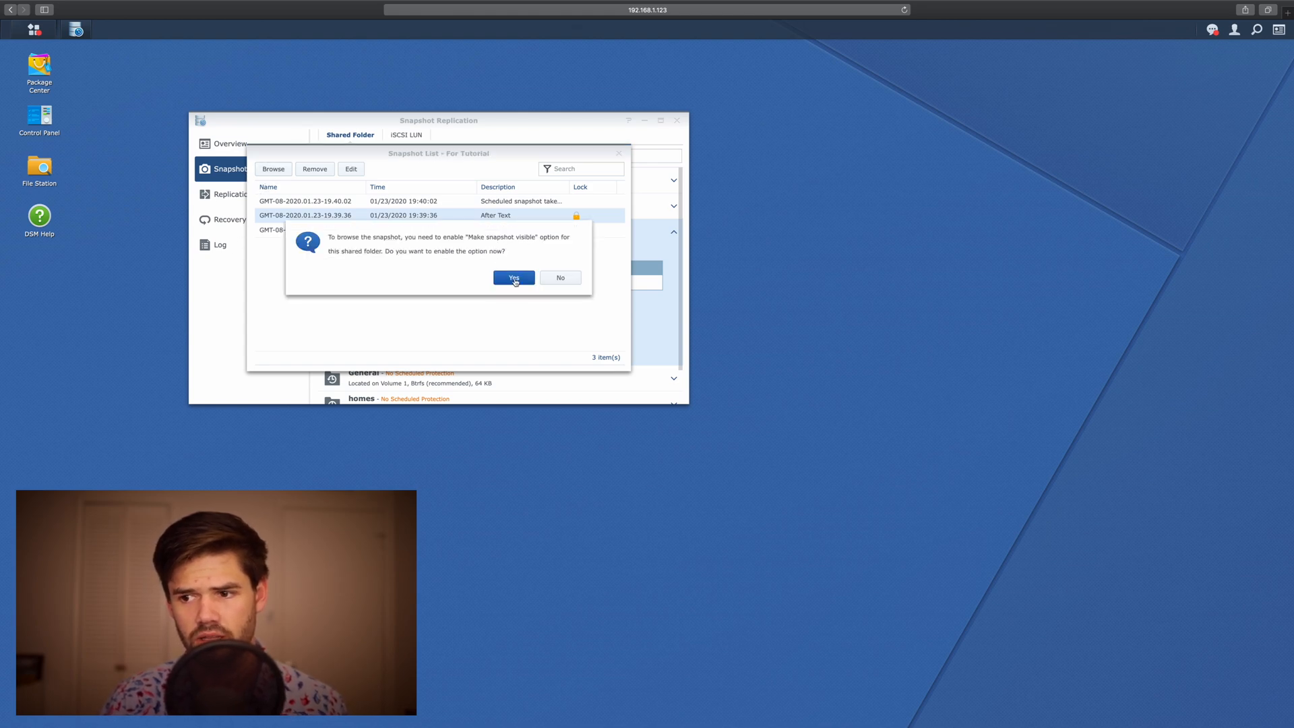
{"action": "left_click", "coordinate": [513, 277]}
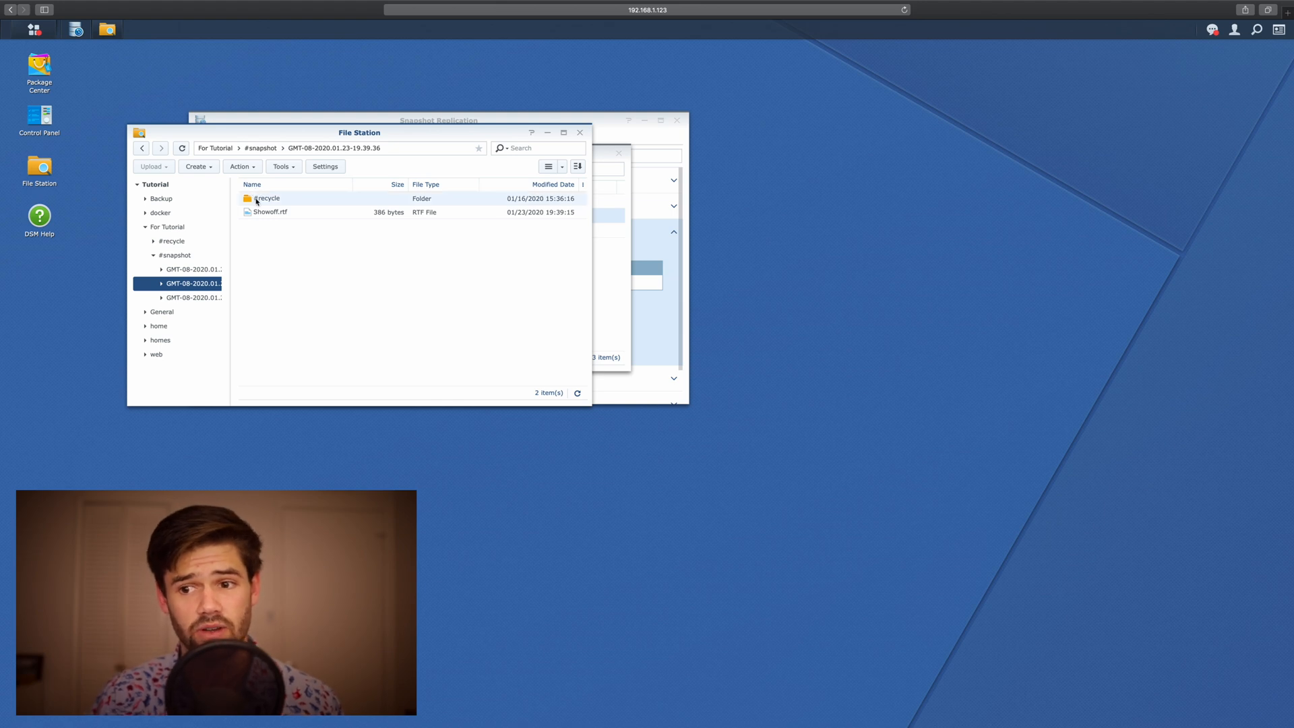
{"action": "mouse_move", "coordinate": [263, 212]}
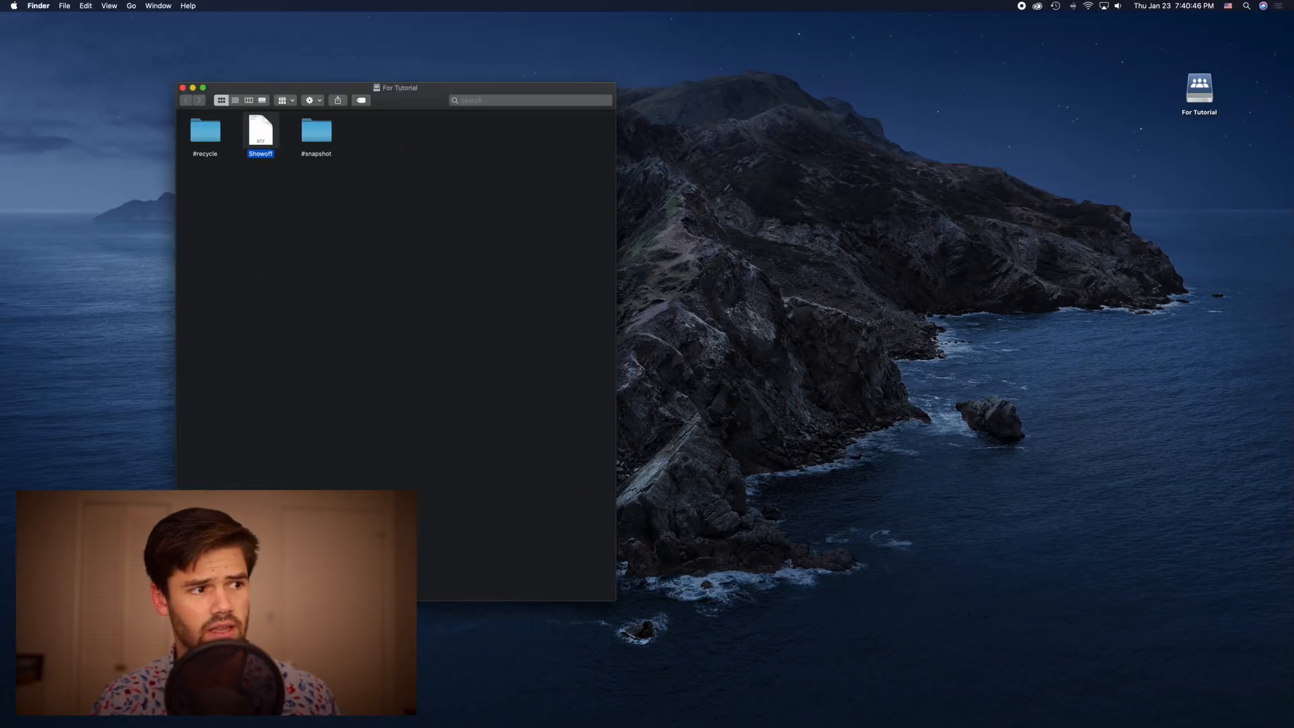
{"action": "double_click", "coordinate": [260, 132]}
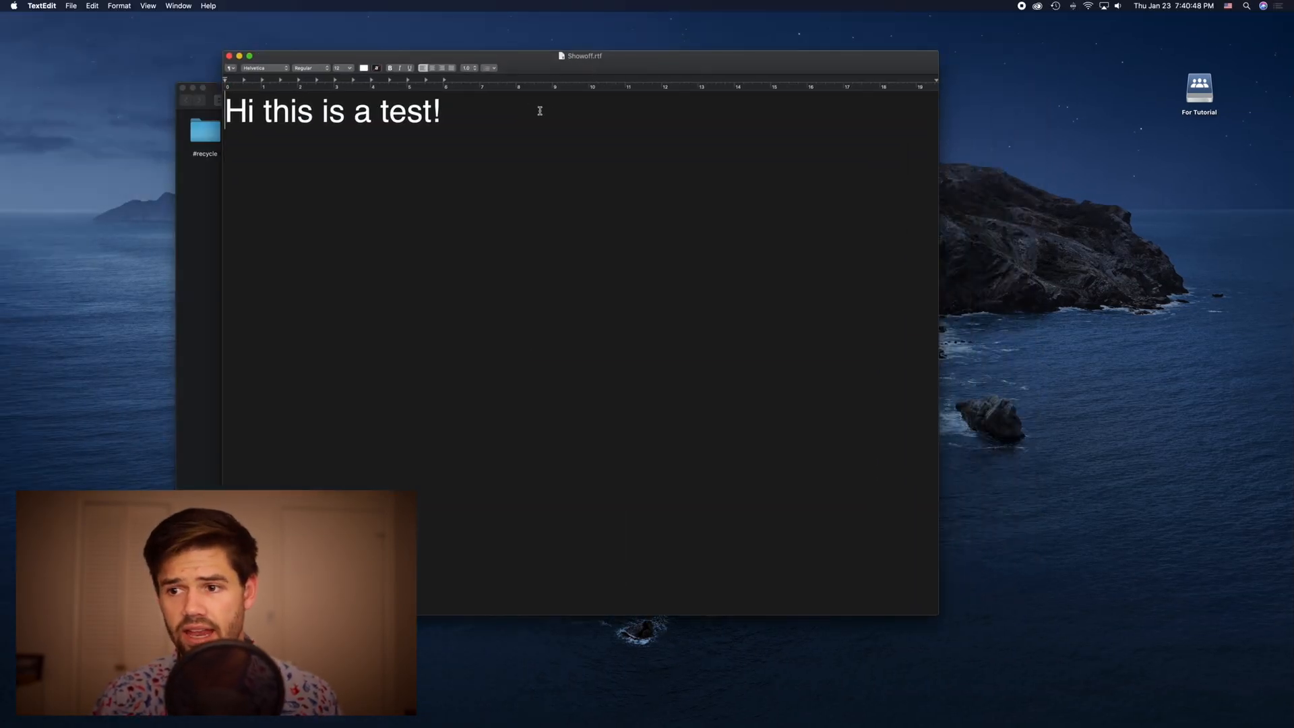